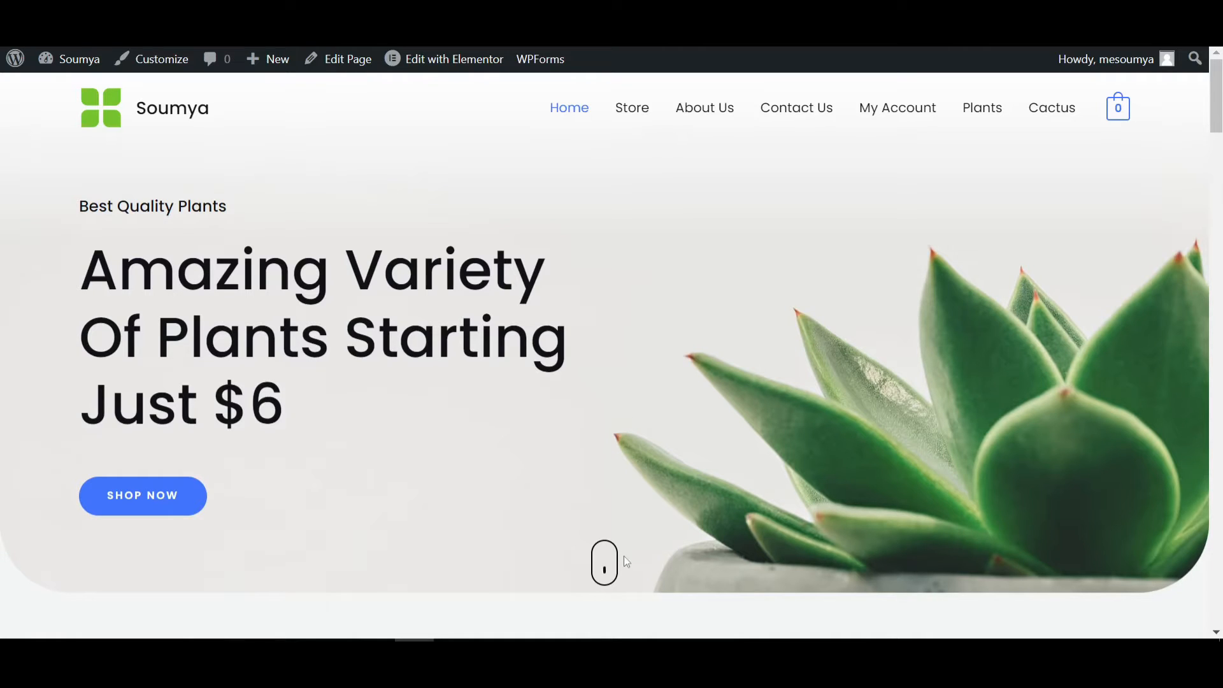
pyautogui.moveTo(604, 566)
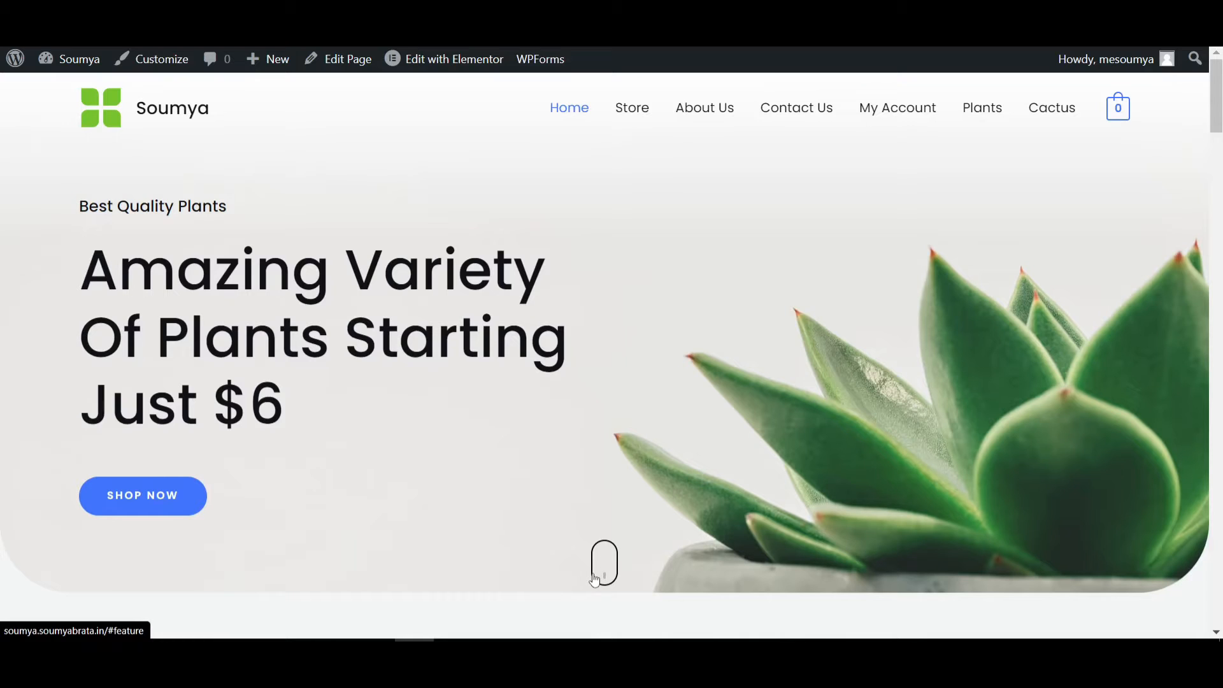
pyautogui.moveTo(529, 560)
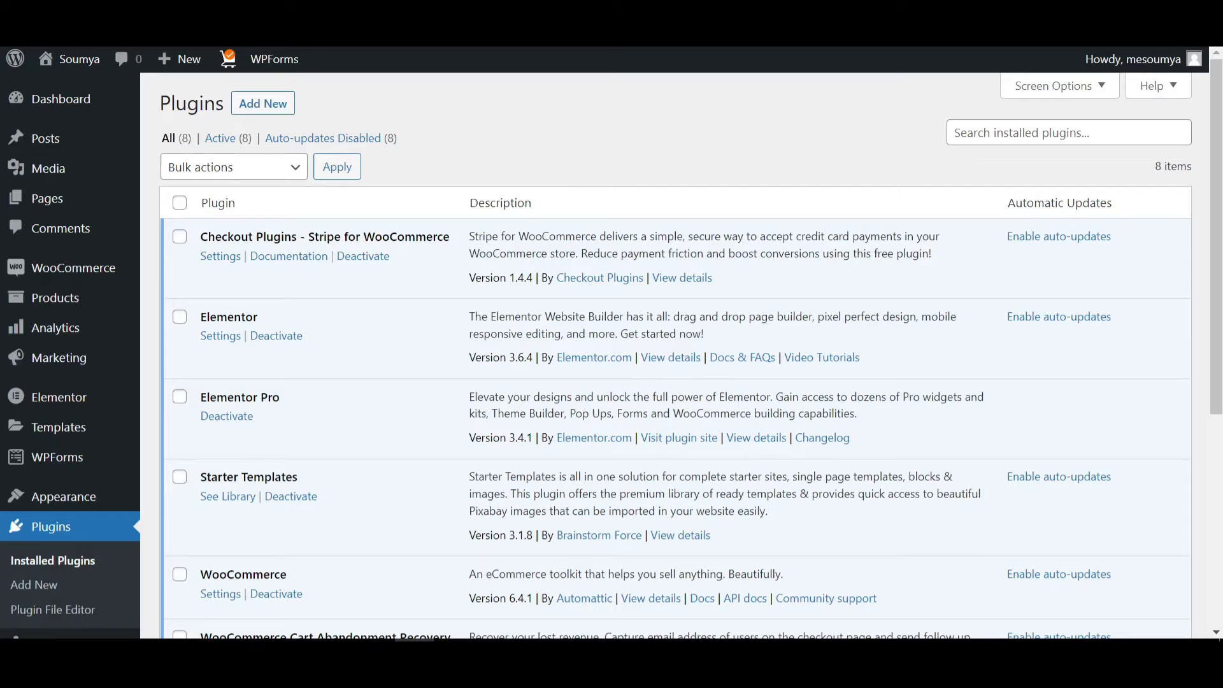
pyautogui.doubleClick(242, 317)
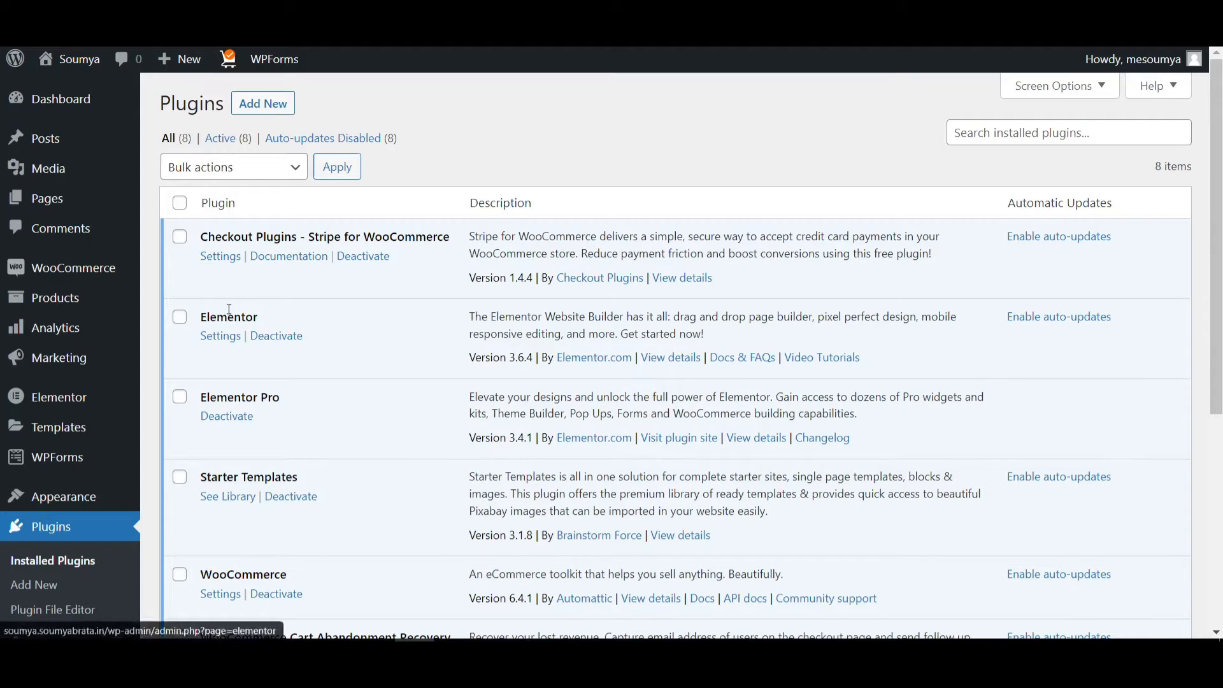
pyautogui.moveTo(226, 416)
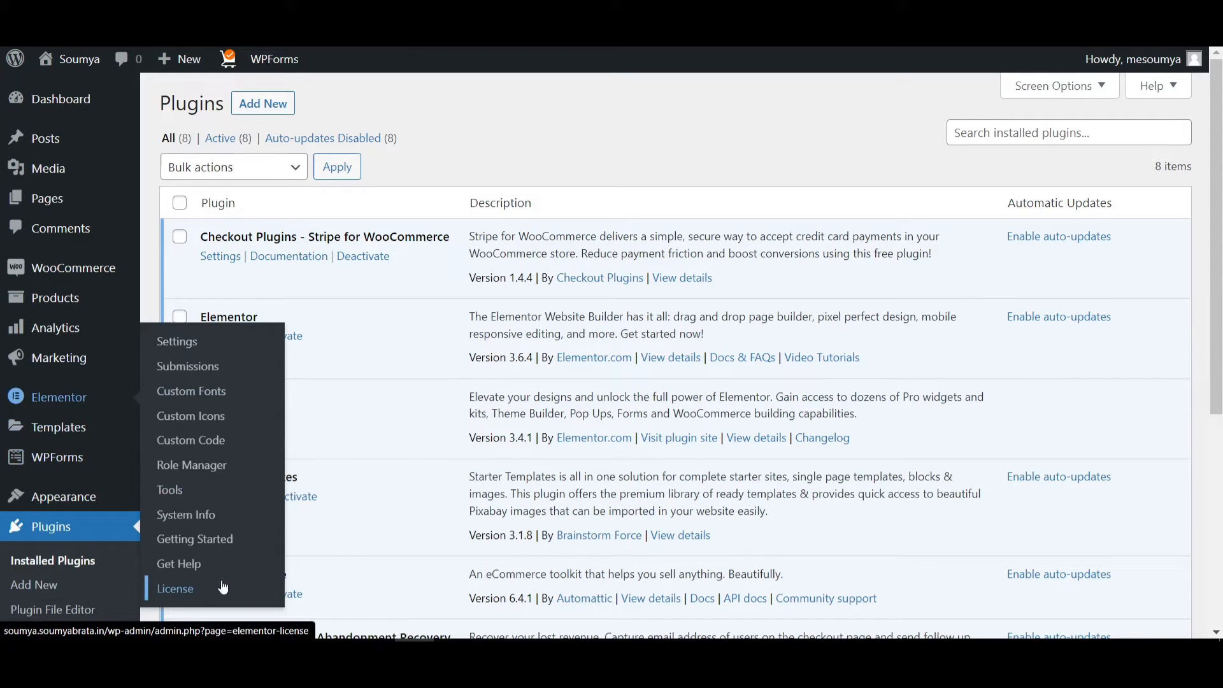
pyautogui.moveTo(176, 342)
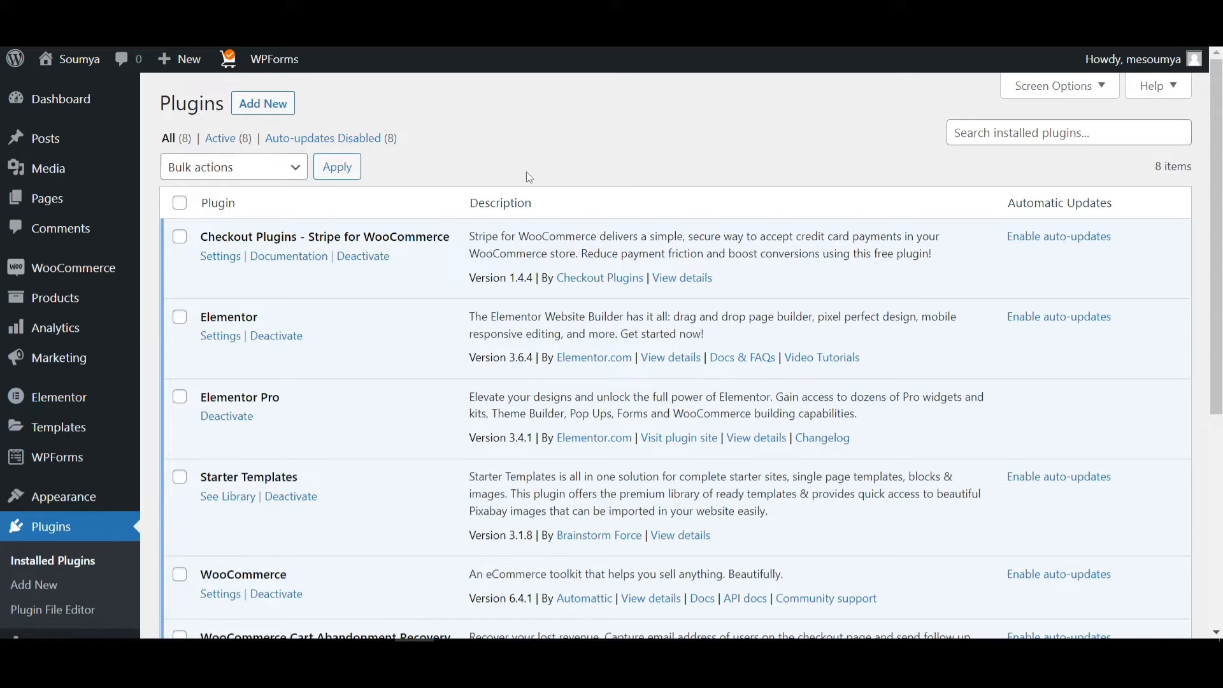
pyautogui.moveTo(528, 150)
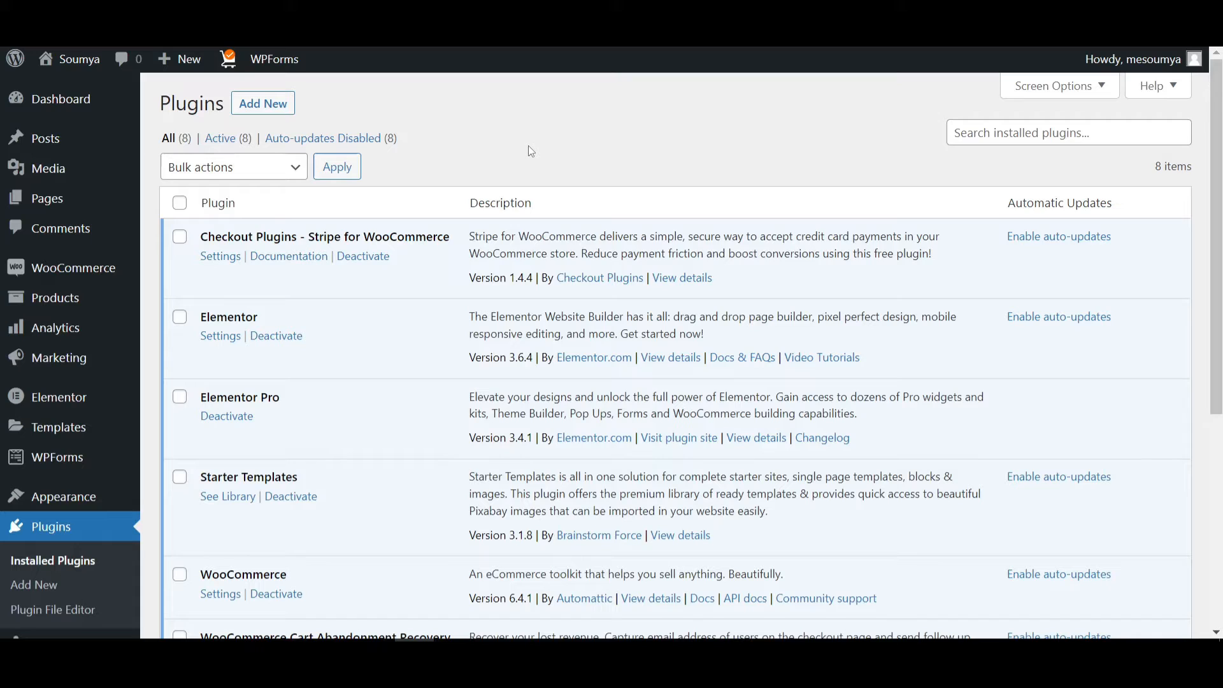
pyautogui.moveTo(579, 321)
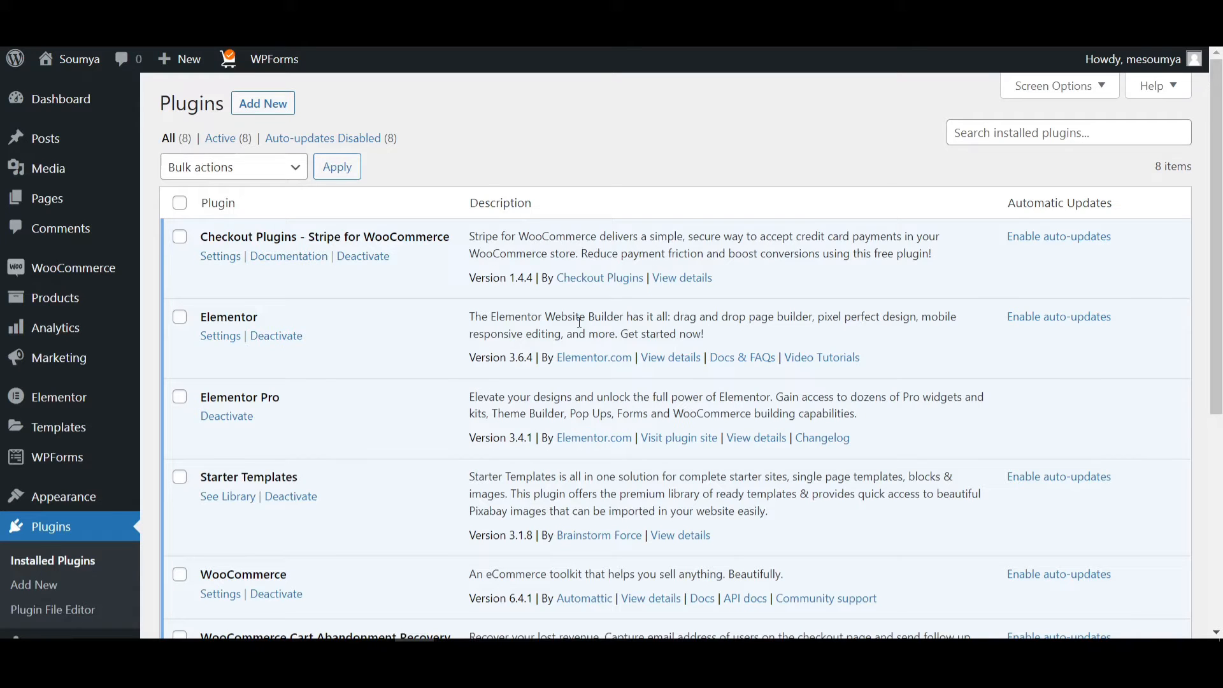
pyautogui.moveTo(636, 283)
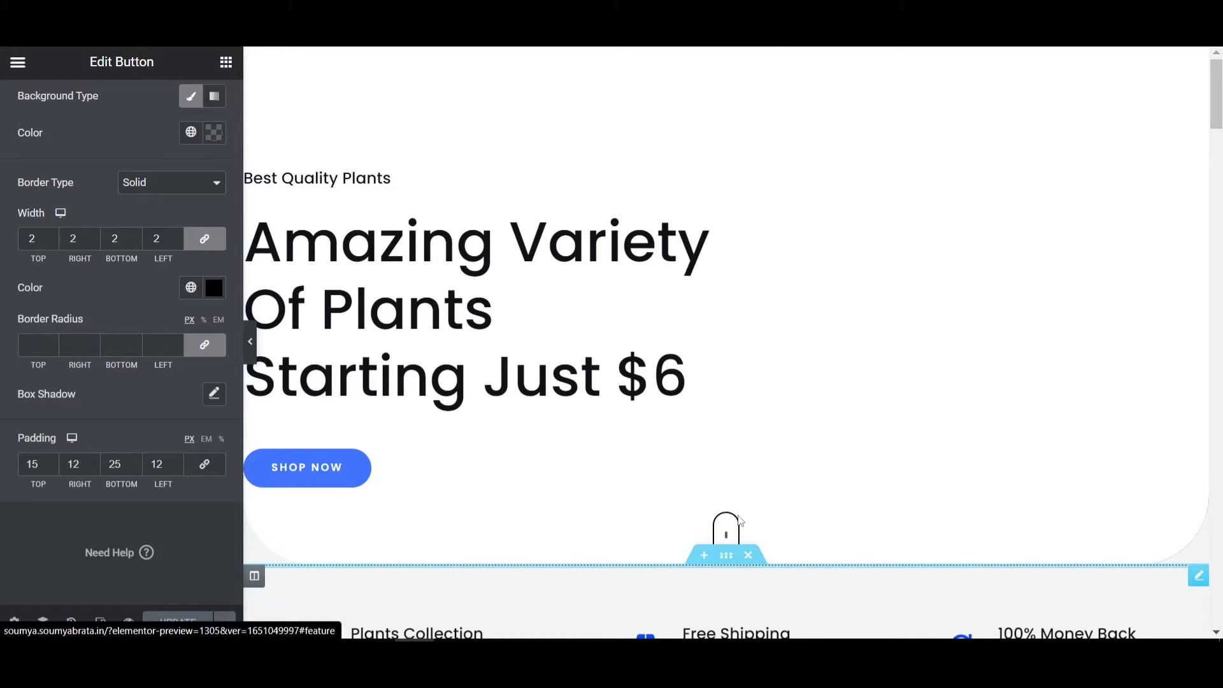
pyautogui.moveTo(726, 525)
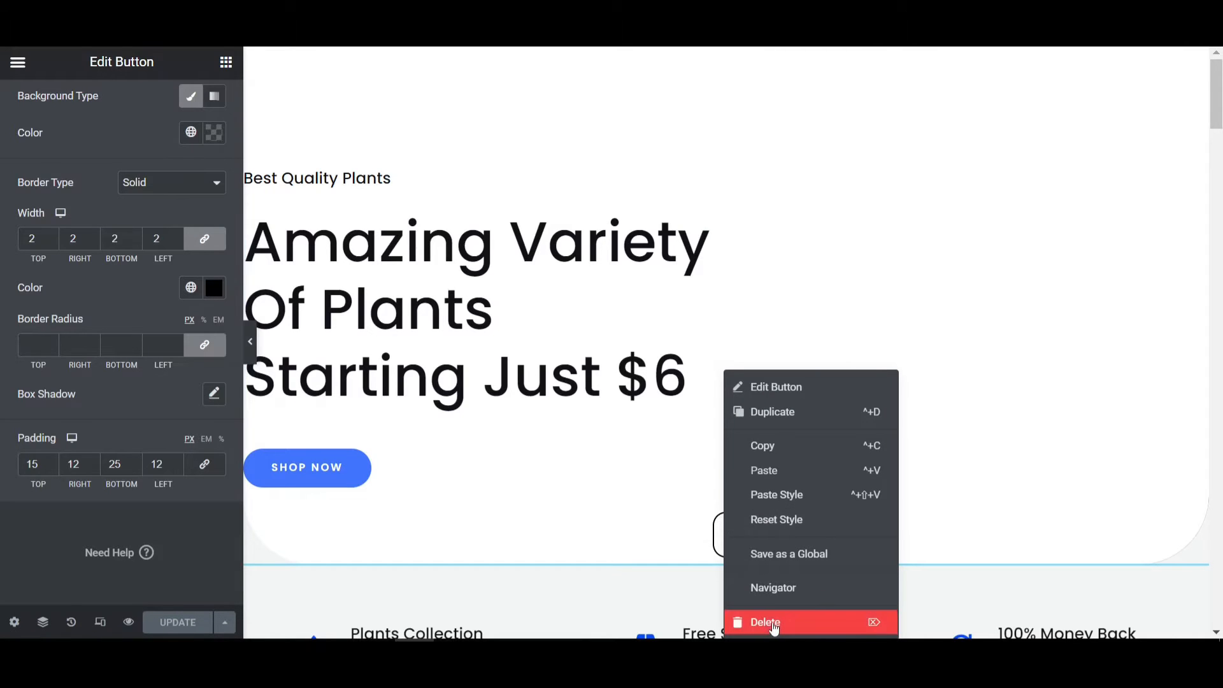
# Step: Delete the old scroll-down mouse icon button, preview the live page, then return to the editor
pyautogui.click(765, 622)
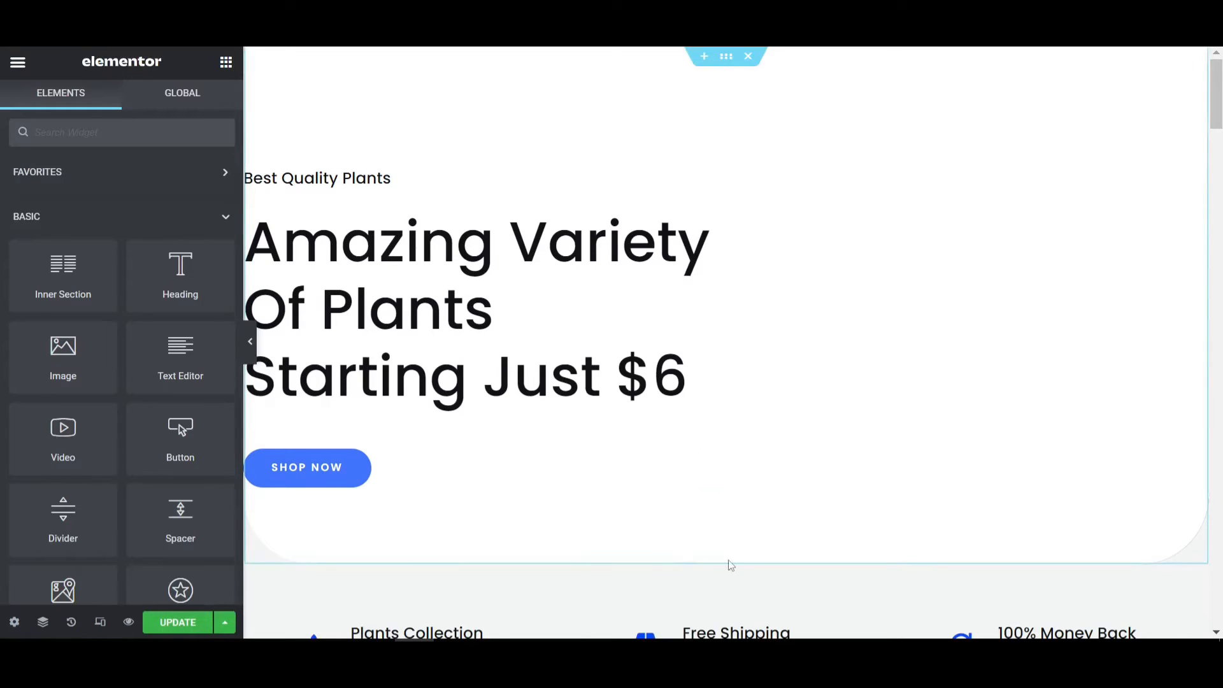
pyautogui.click(177, 622)
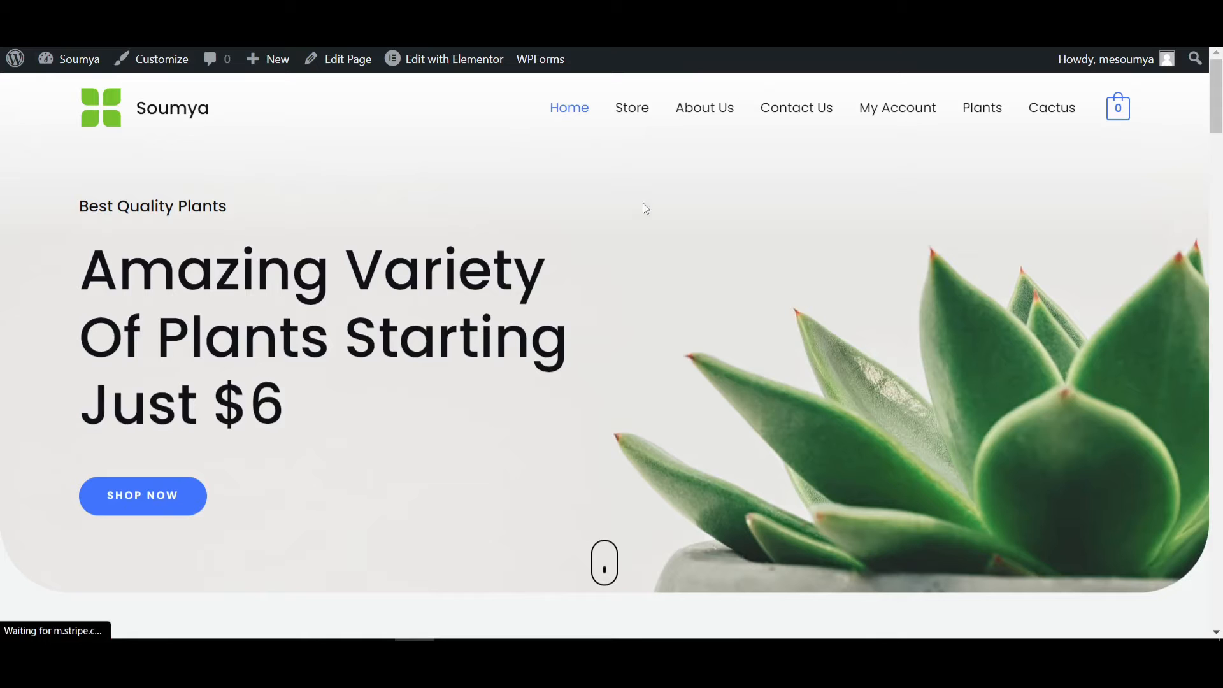
pyautogui.moveTo(628, 528)
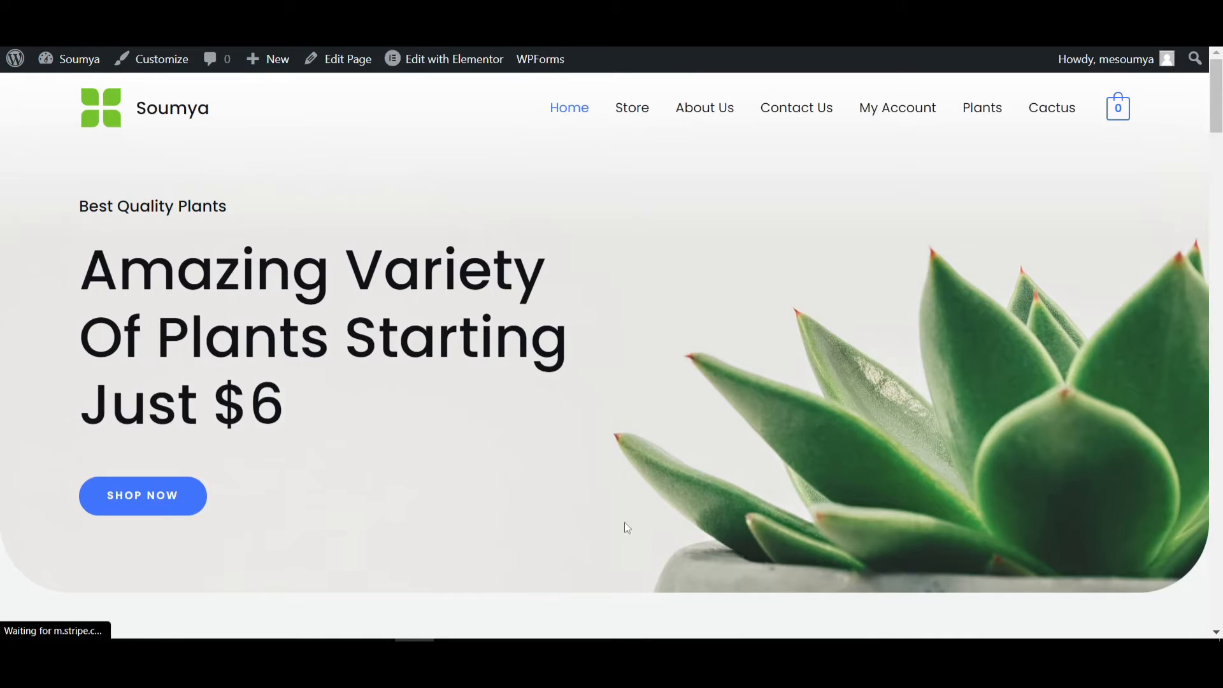
pyautogui.click(453, 59)
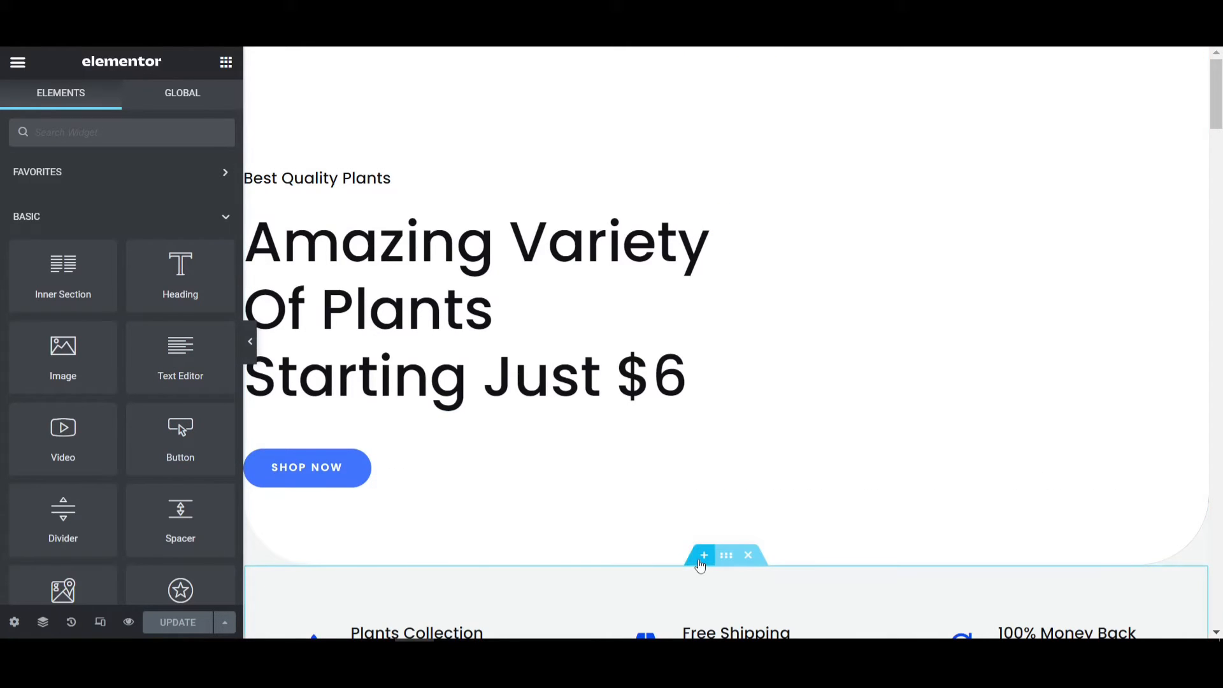
# Step: Add a new section below the hero and give it a Narrow column gap
pyautogui.click(703, 555)
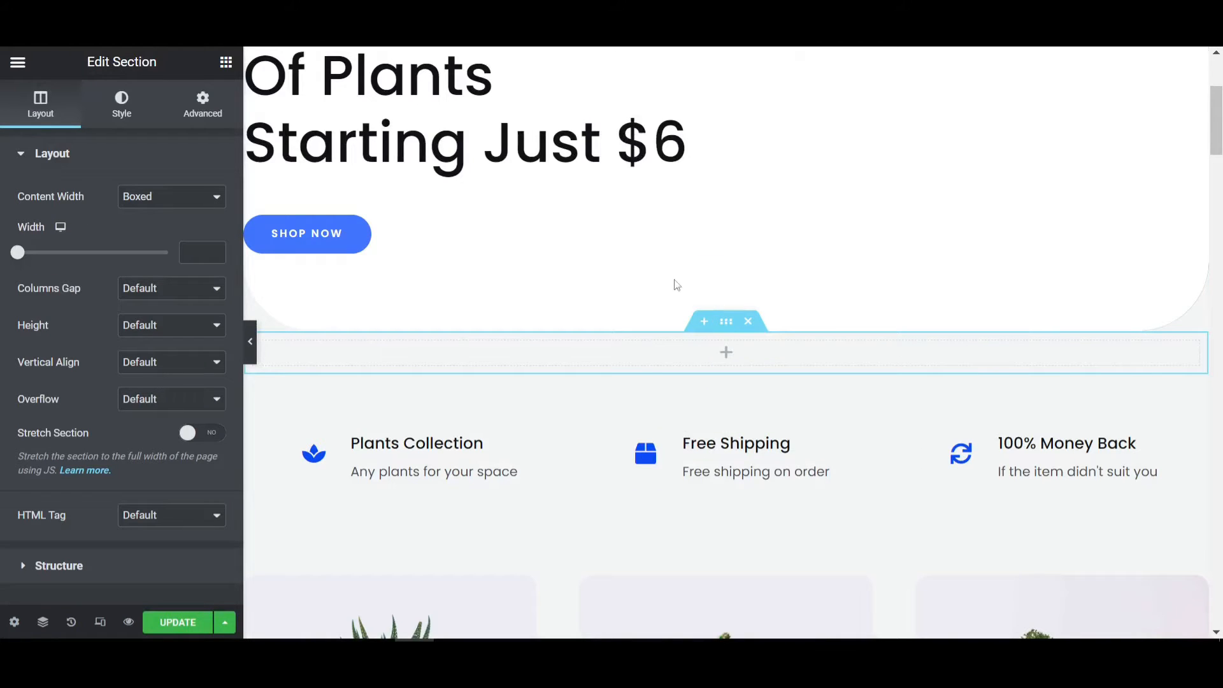
pyautogui.click(170, 288)
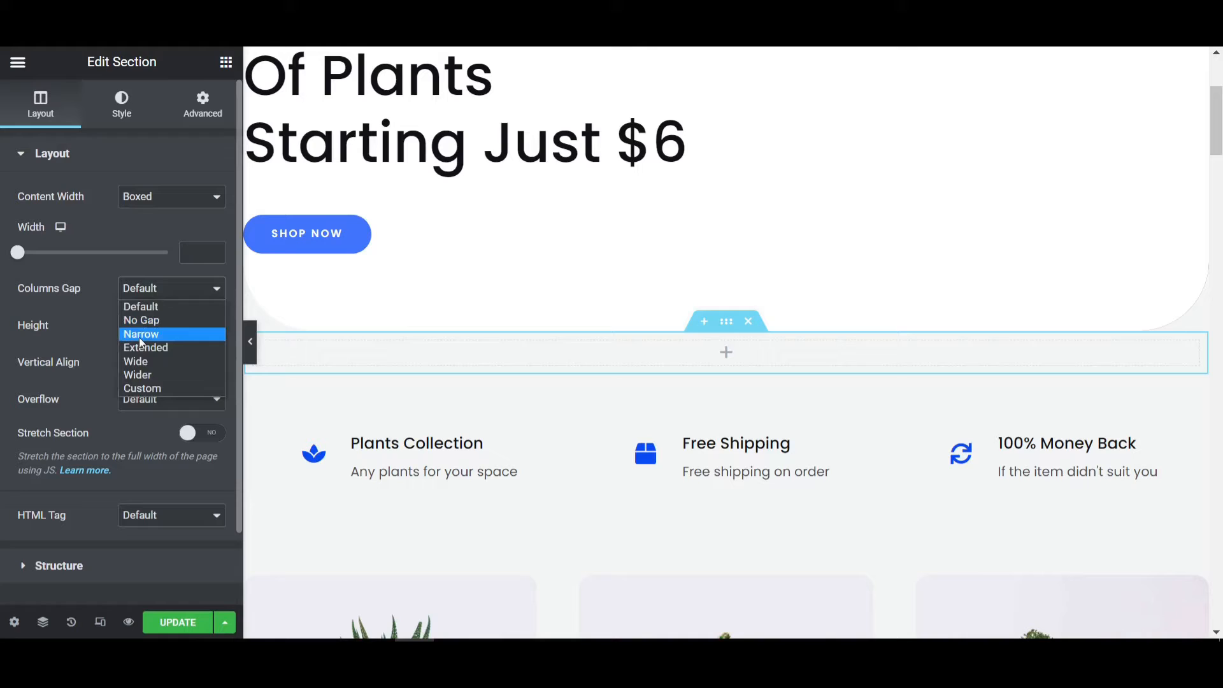
pyautogui.click(141, 320)
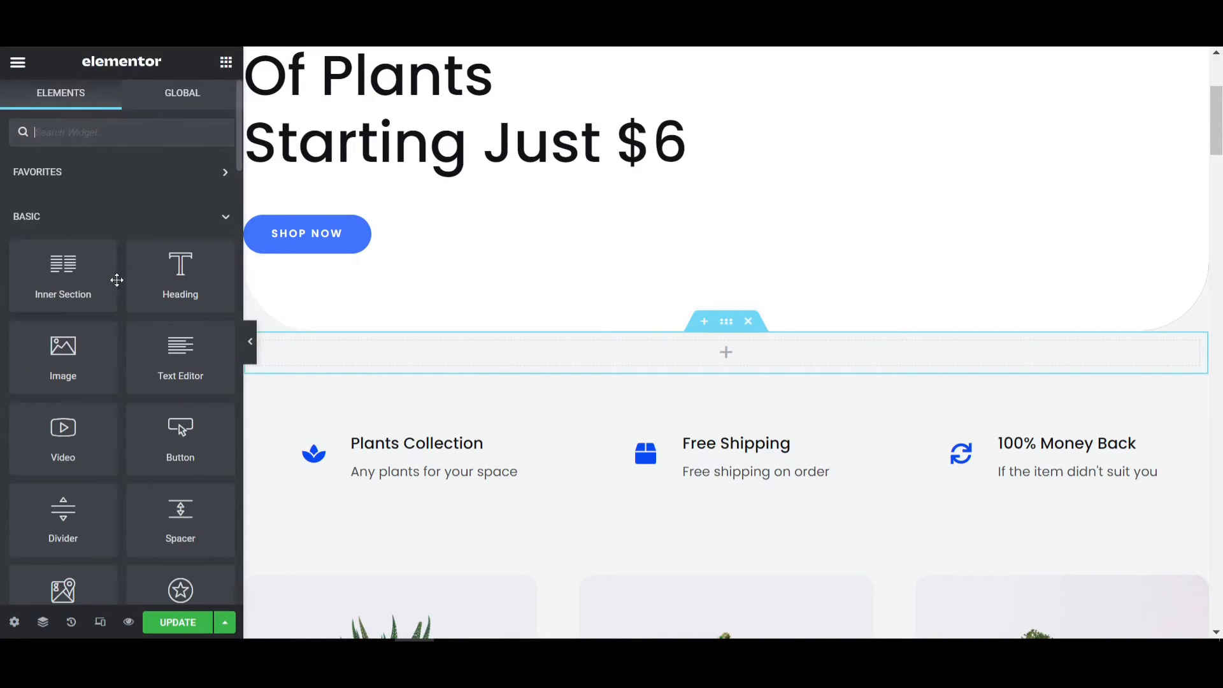
# Step: Drop a Button widget into the new section and centre-align it
pyautogui.moveTo(180, 437); pyautogui.dragTo(344, 434)
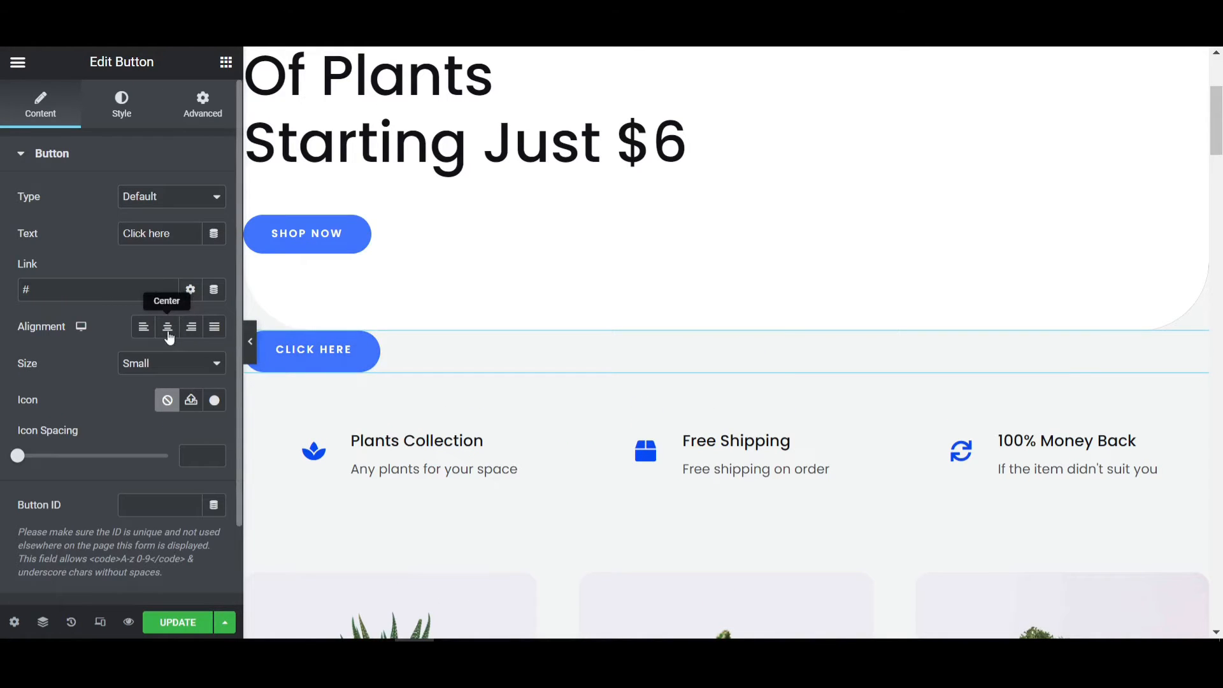
pyautogui.click(167, 327)
pyautogui.write('2')
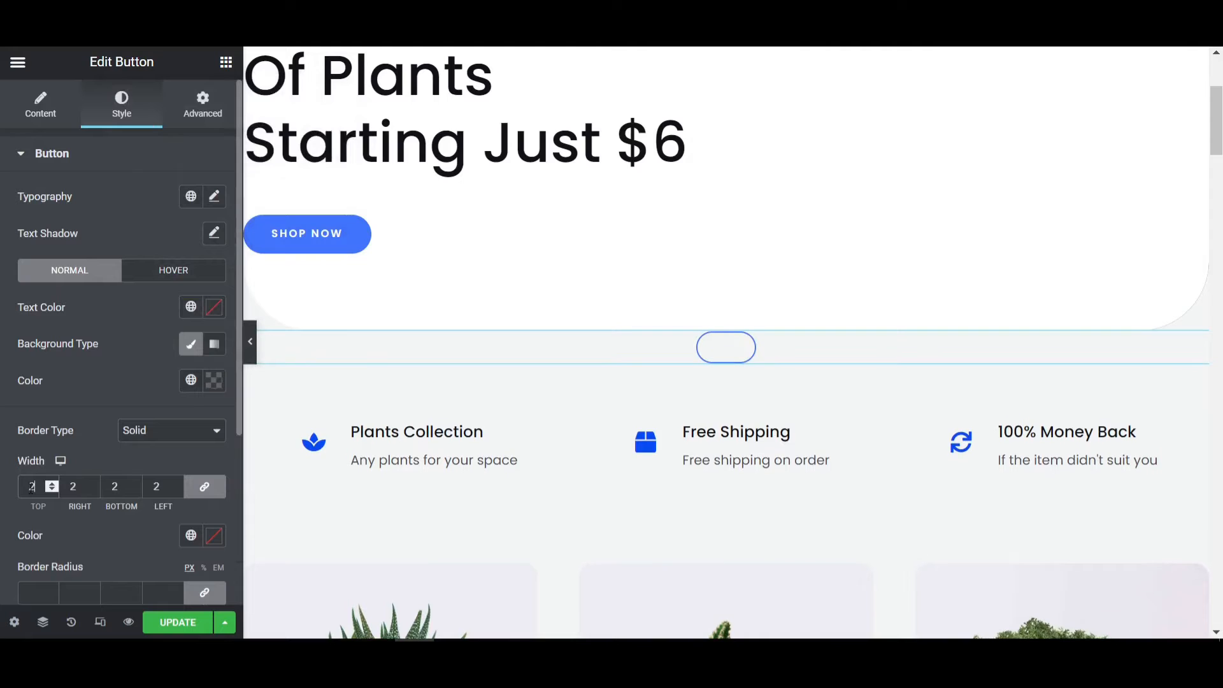
# Step: Unlink the button padding and set it to 15 top, 12 right, 25 bottom, 12 left
pyautogui.scroll(-3)
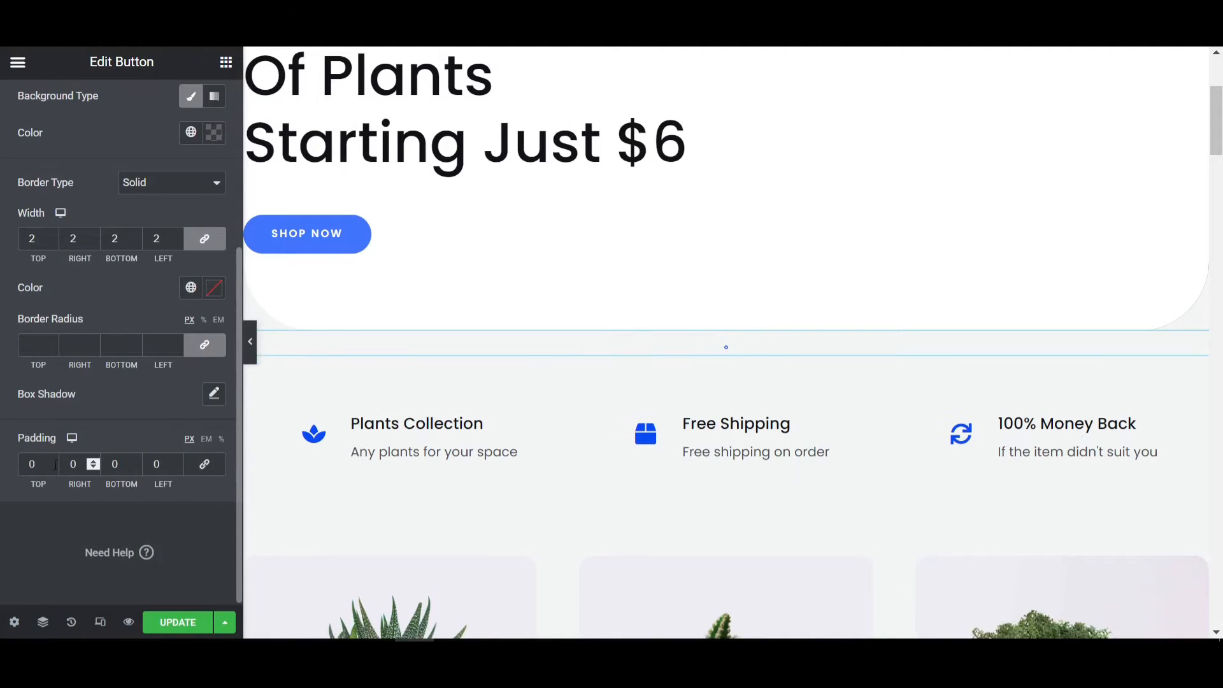
pyautogui.click(31, 465)
pyautogui.write('12')
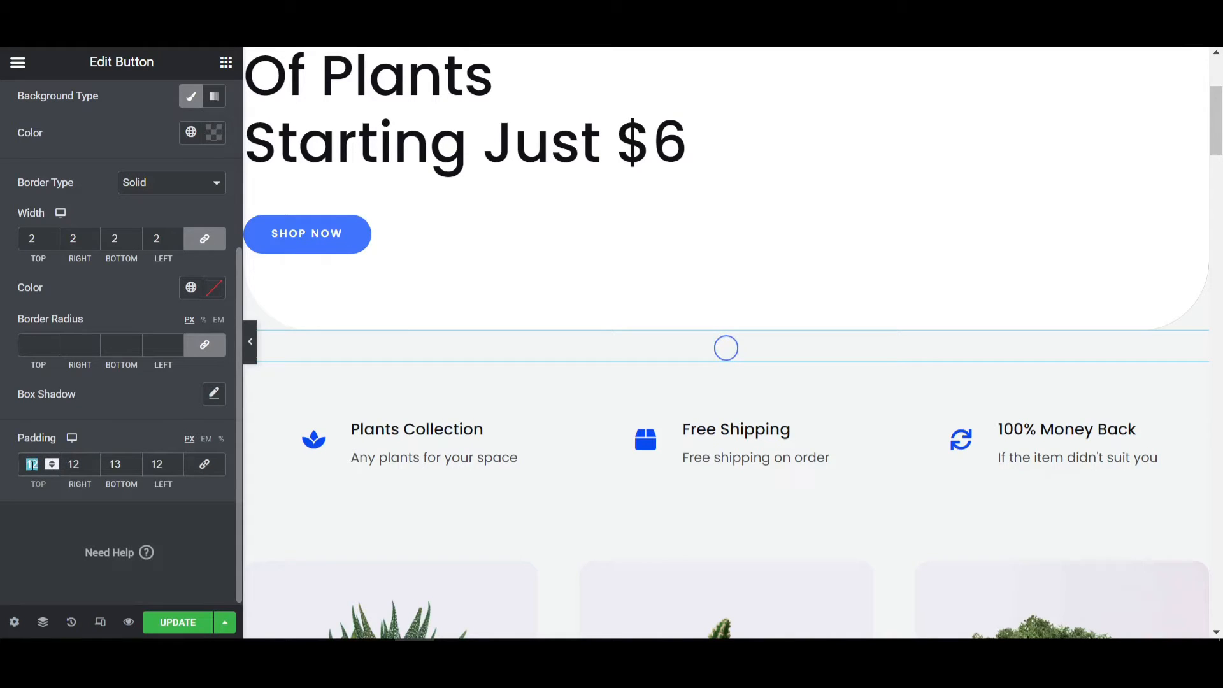
pyautogui.write('15')
pyautogui.click(121, 464)
pyautogui.write('25')
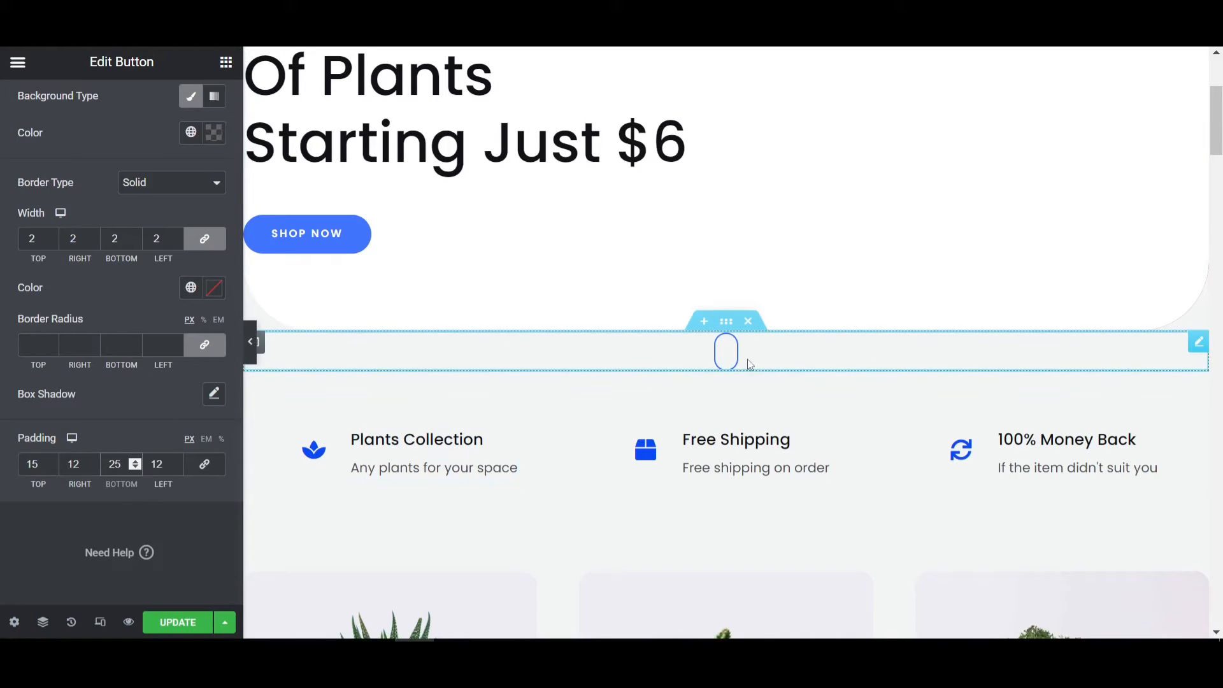
pyautogui.click(177, 621)
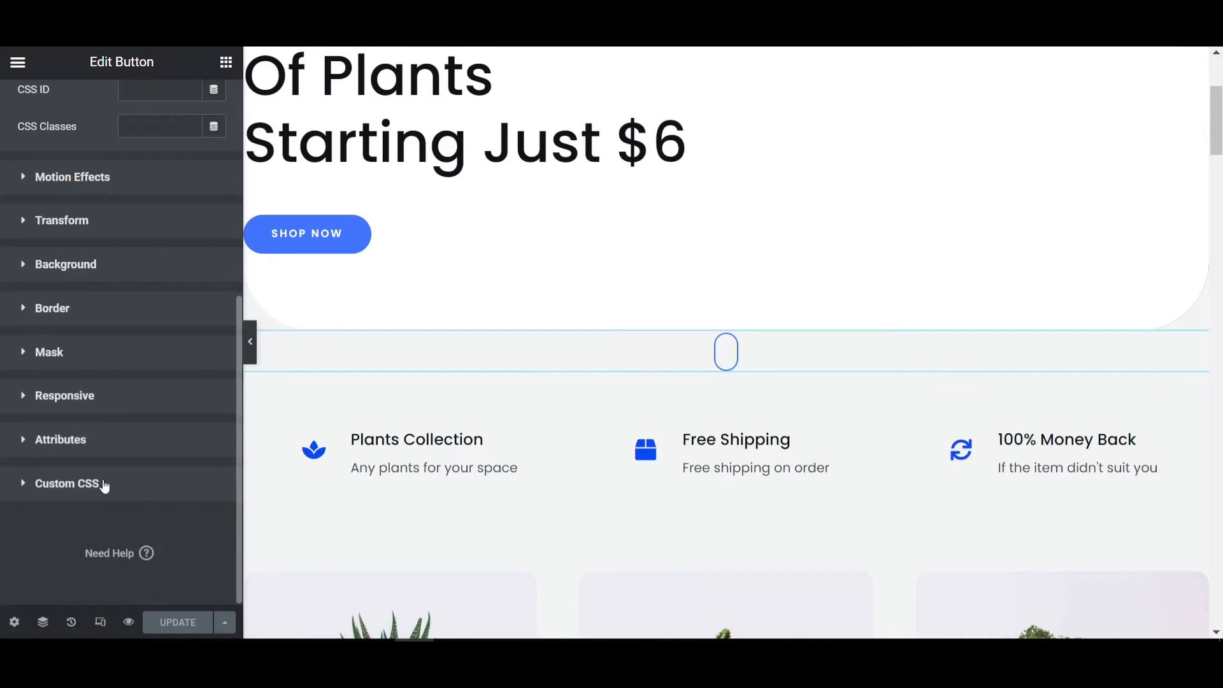
# Step: Paste the wheel animation into the button's Custom CSS, then edit its border colour
pyautogui.click(67, 483)
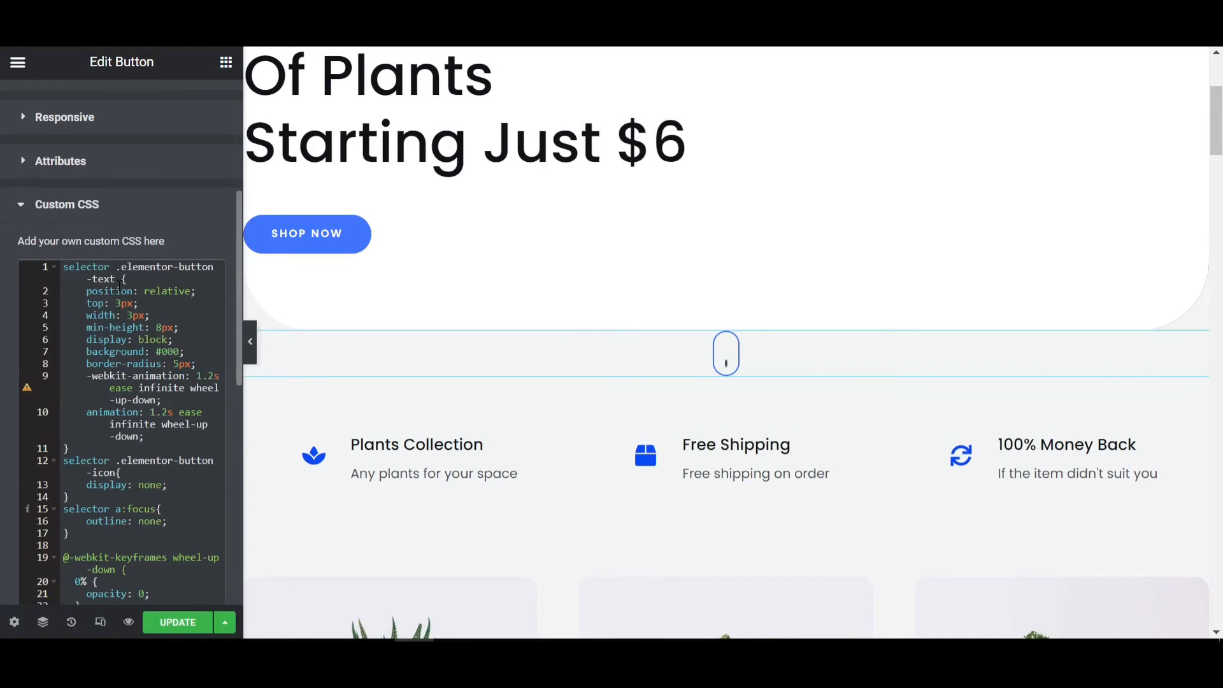
pyautogui.click(725, 354)
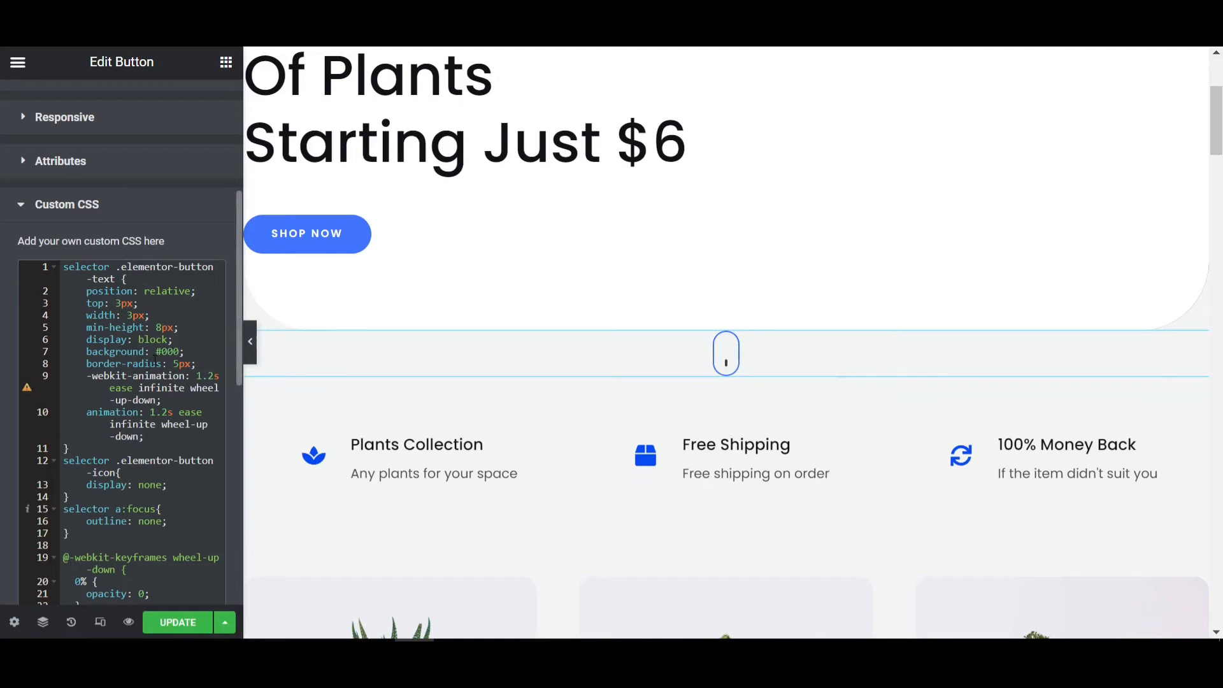
pyautogui.click(202, 103)
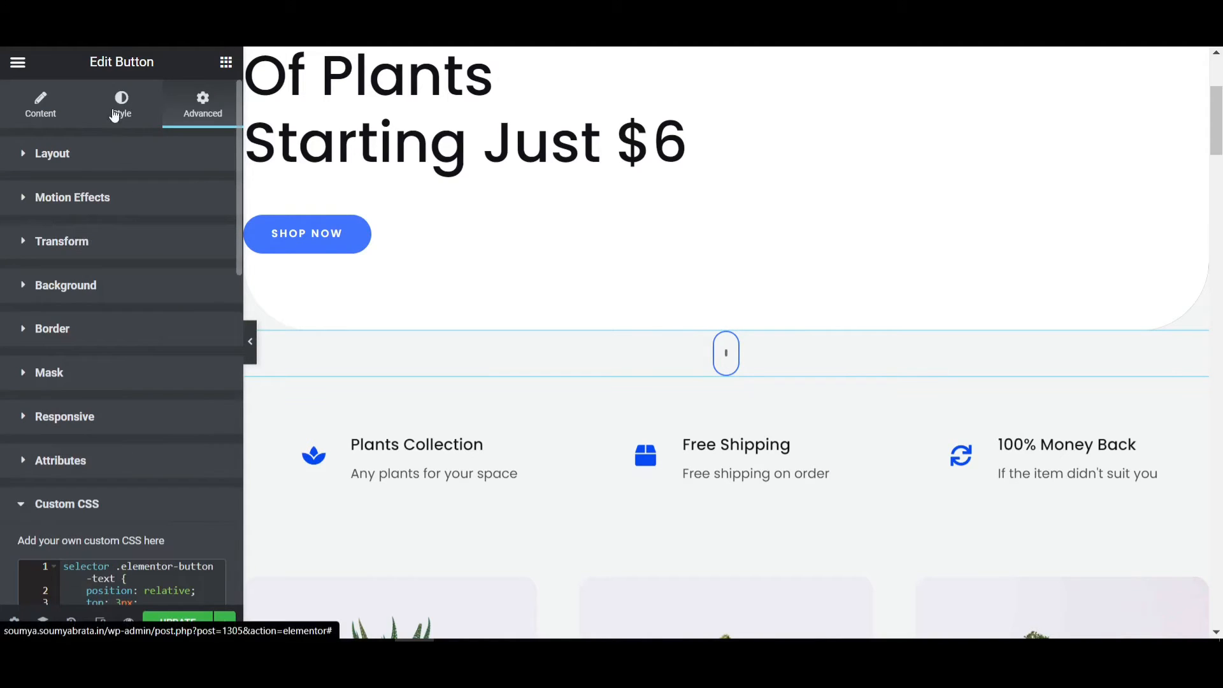
pyautogui.click(121, 104)
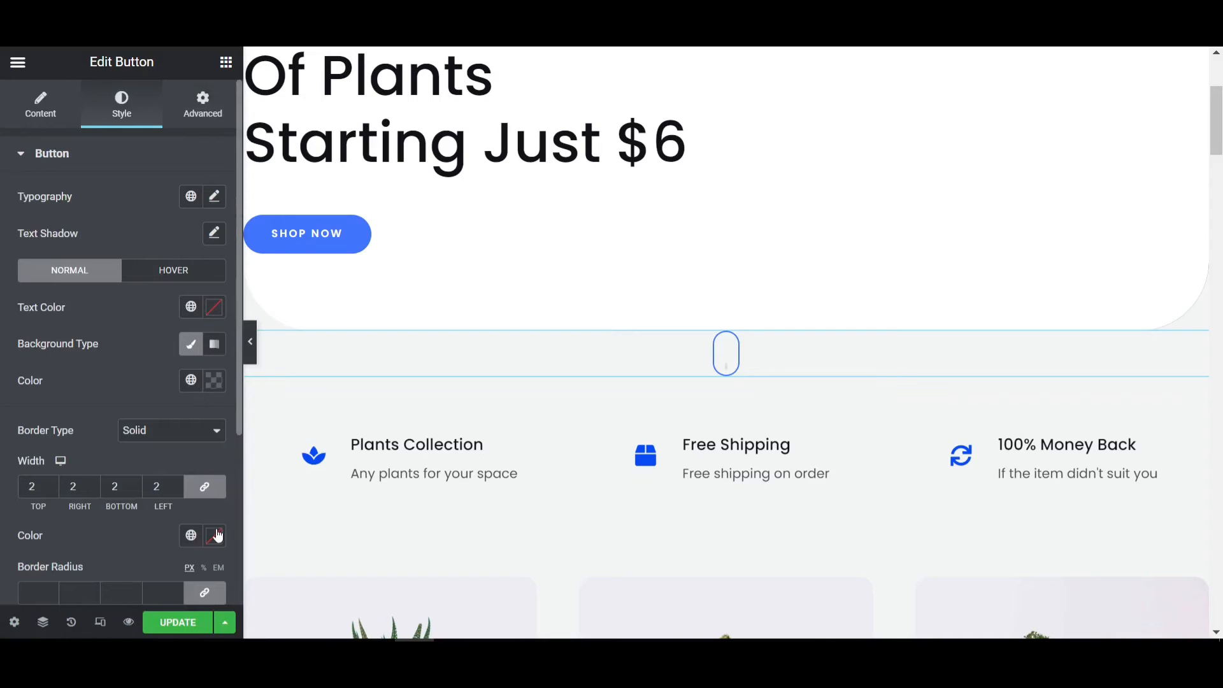
pyautogui.click(214, 535)
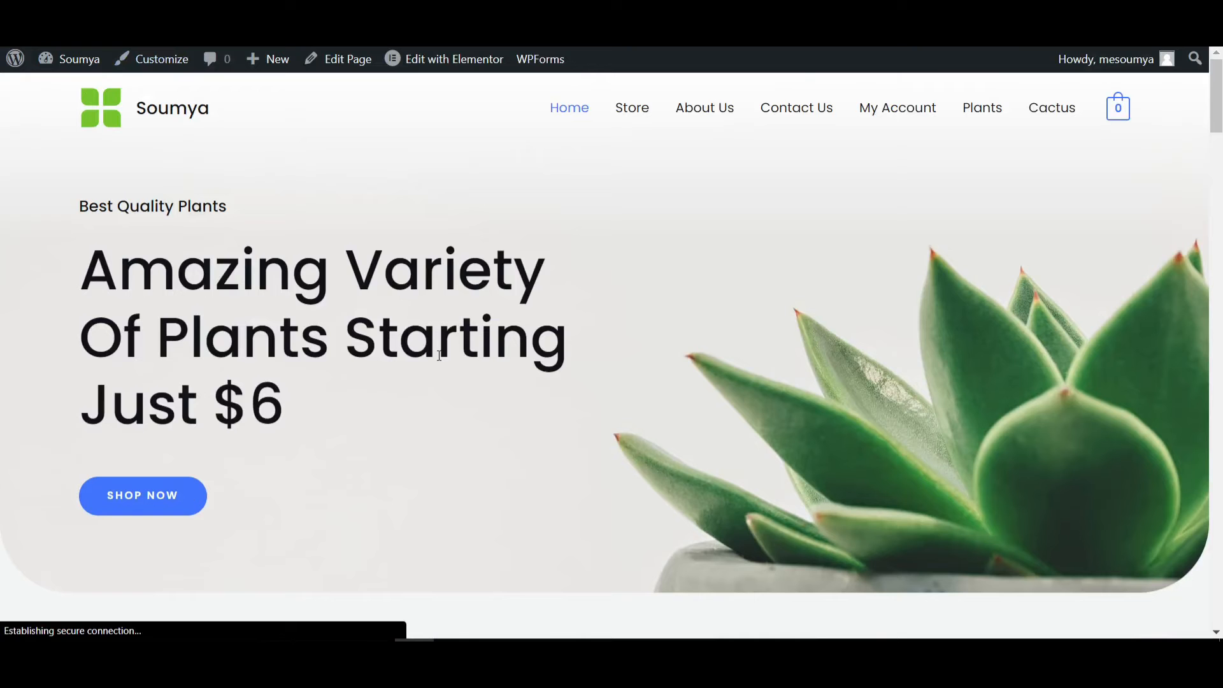
# Step: Scroll the live homepage to check the mouse icon below the hero
pyautogui.scroll(-3)
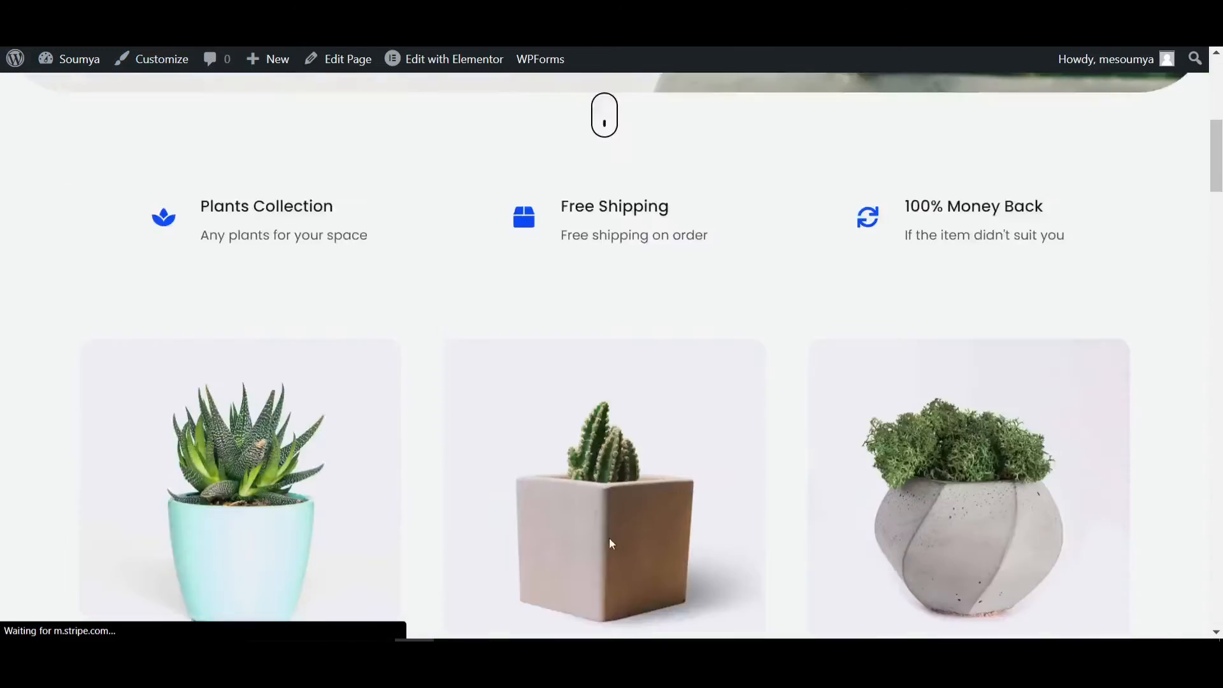
pyautogui.scroll(3)
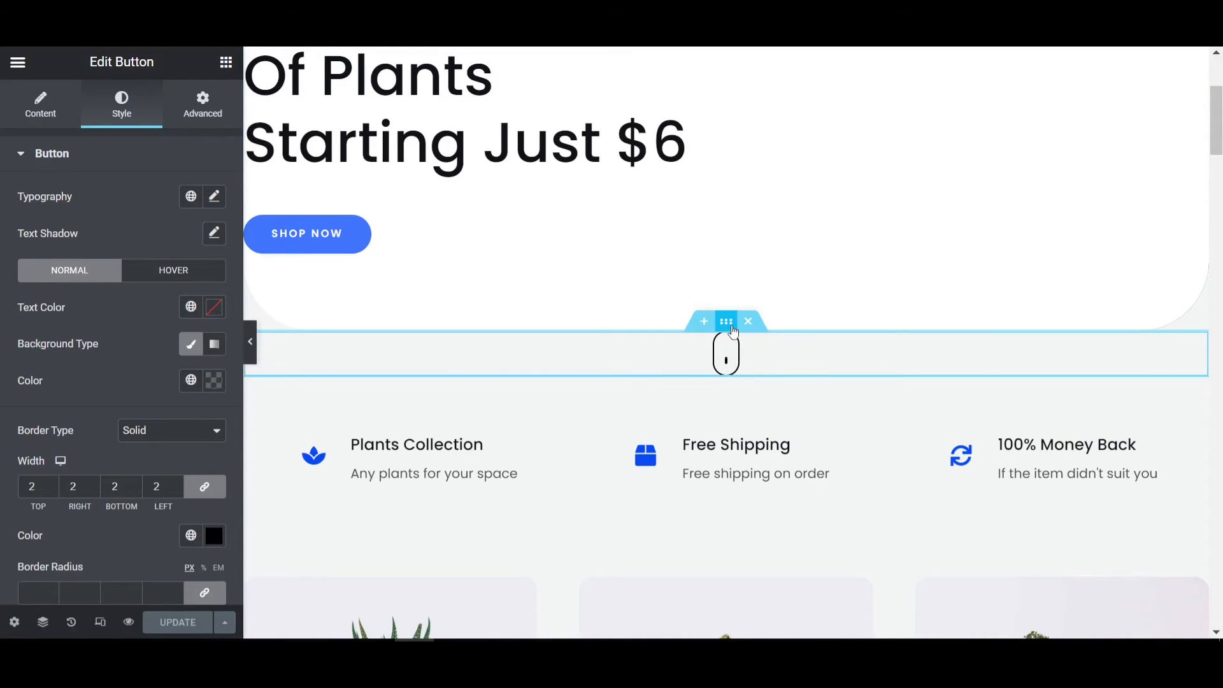
# Step: Give the mouse-icon section a -60 top margin and update the page
pyautogui.click(725, 321)
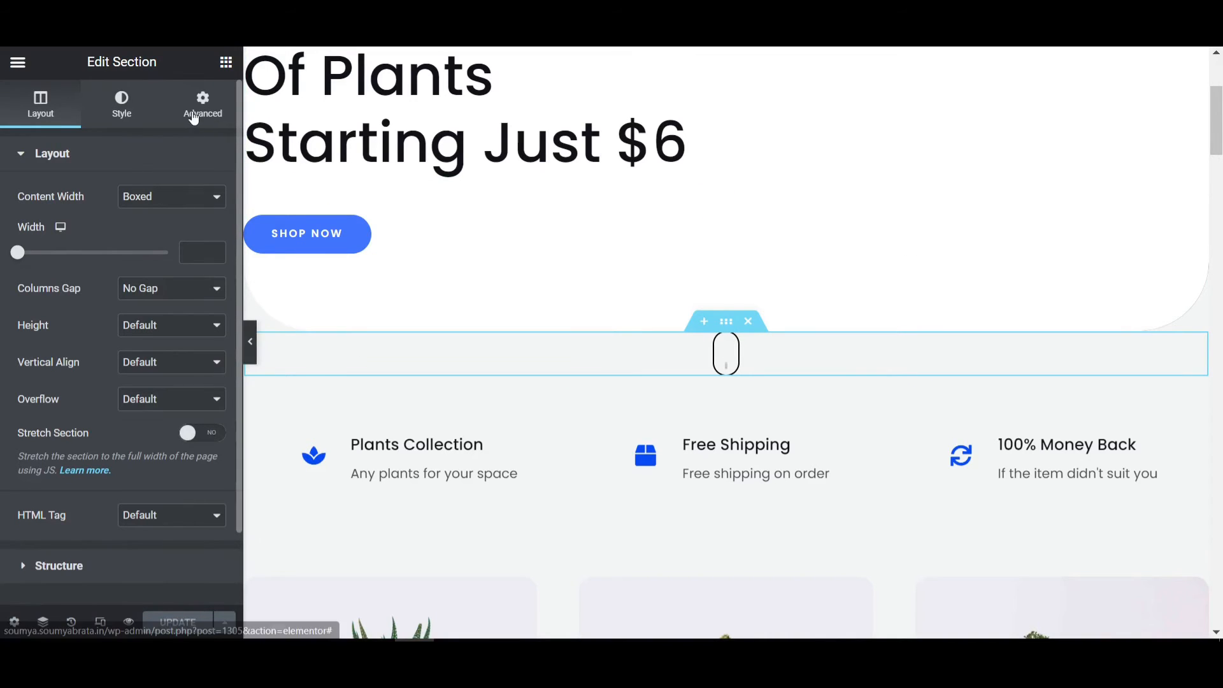
pyautogui.click(202, 104)
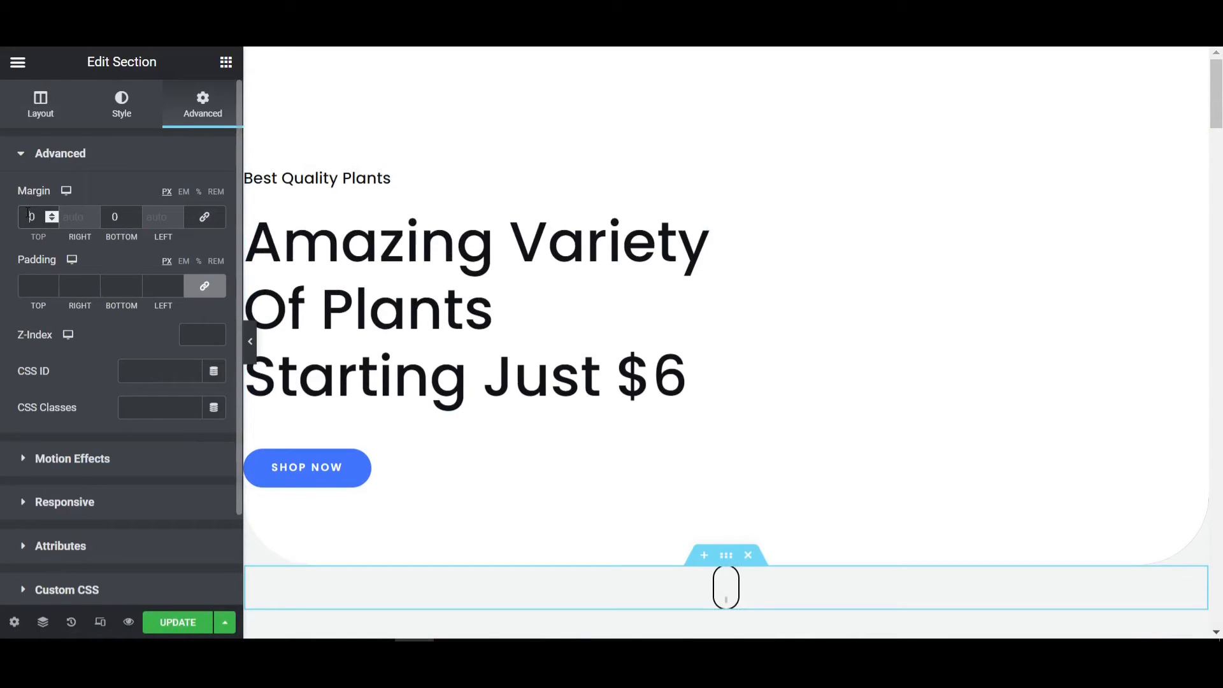
pyautogui.write('-60')
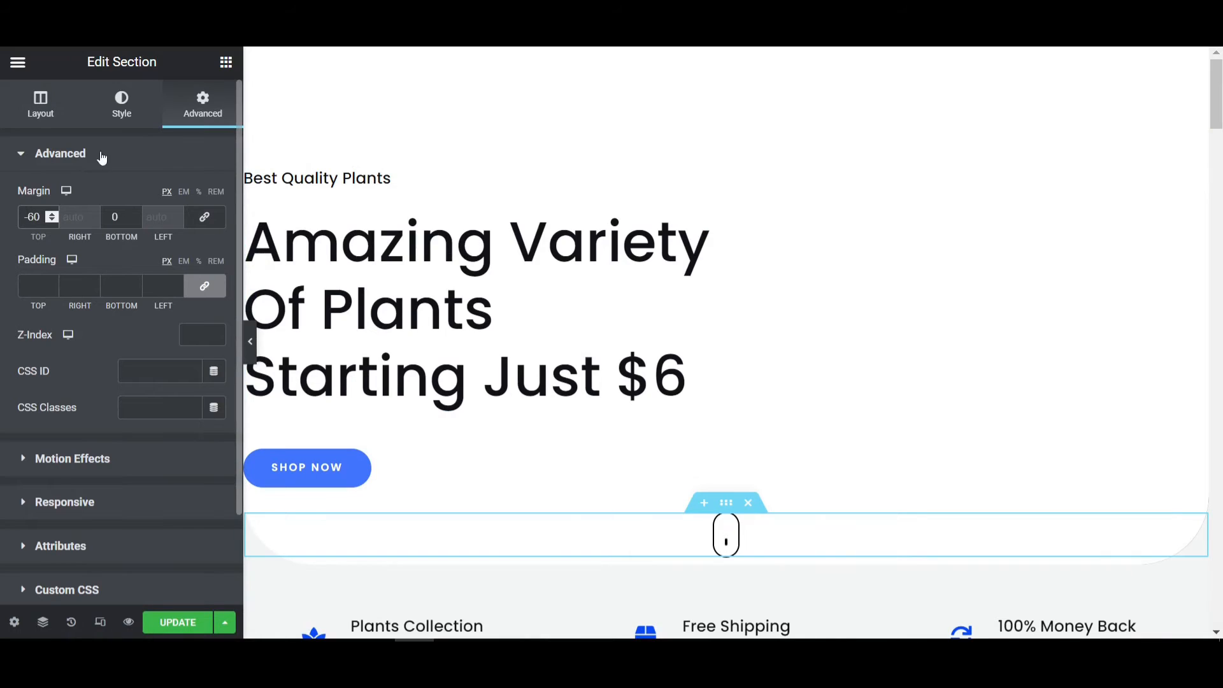
pyautogui.click(176, 622)
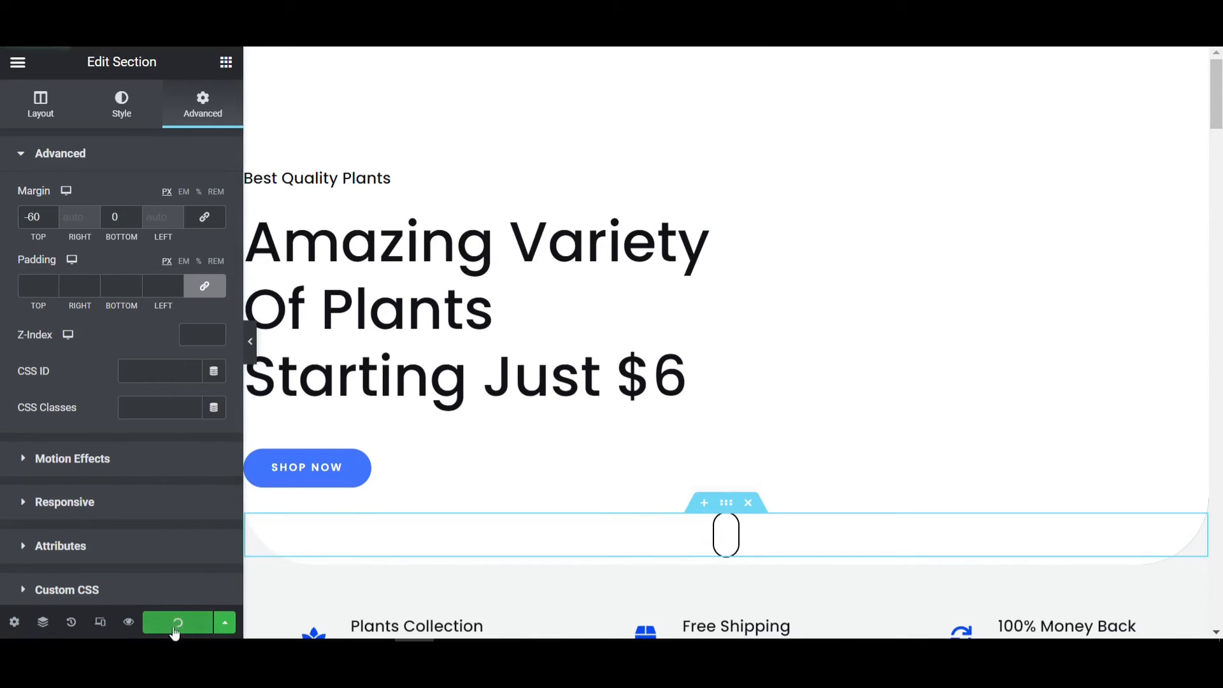
pyautogui.click(177, 622)
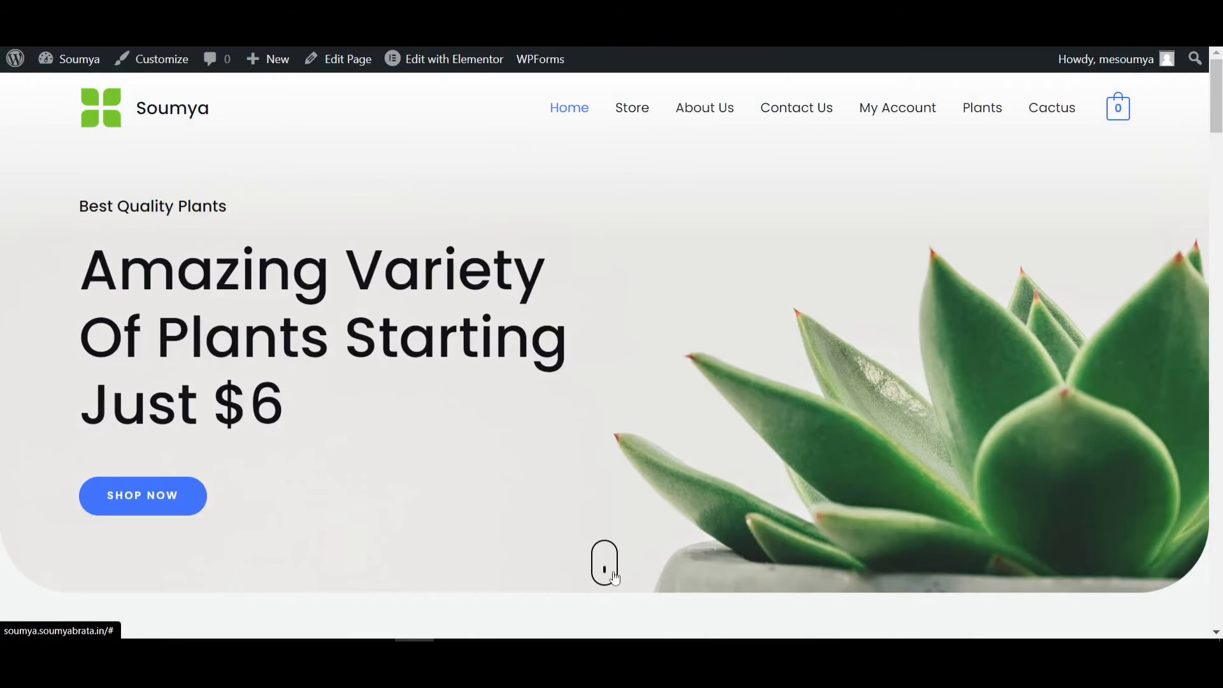
pyautogui.moveTo(581, 597)
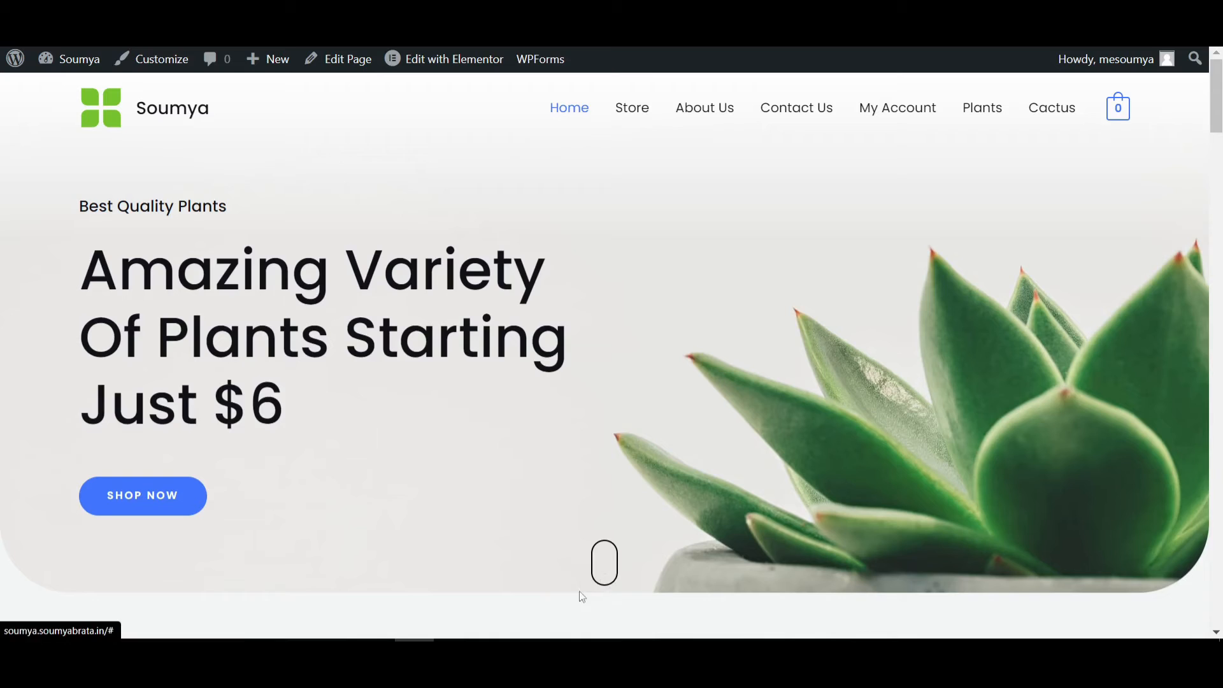
# Step: Return to the editor from the live page and select the mouse icon button
pyautogui.click(453, 59)
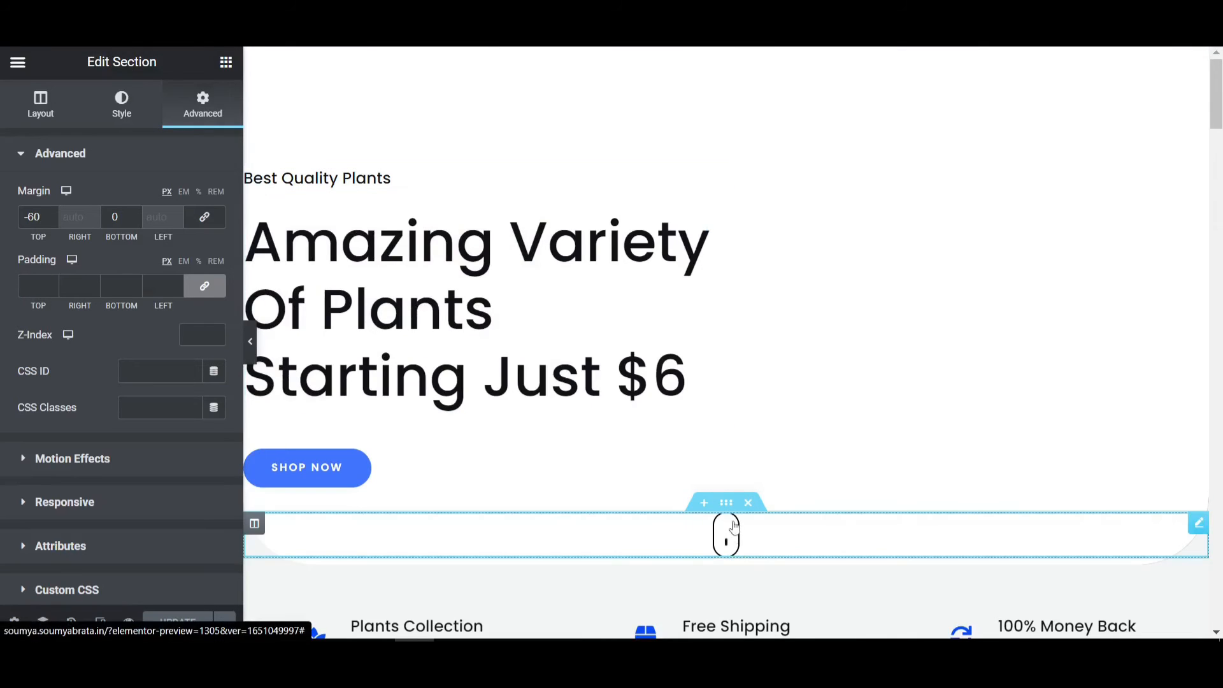
pyautogui.click(307, 467)
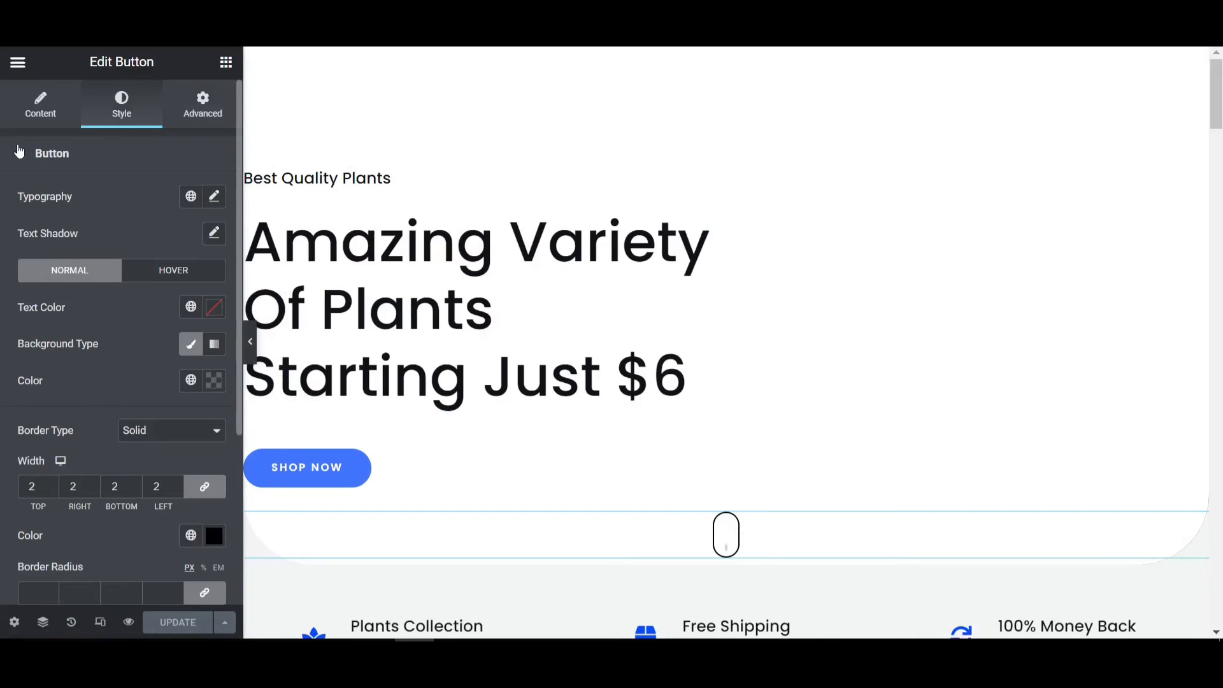
pyautogui.click(39, 104)
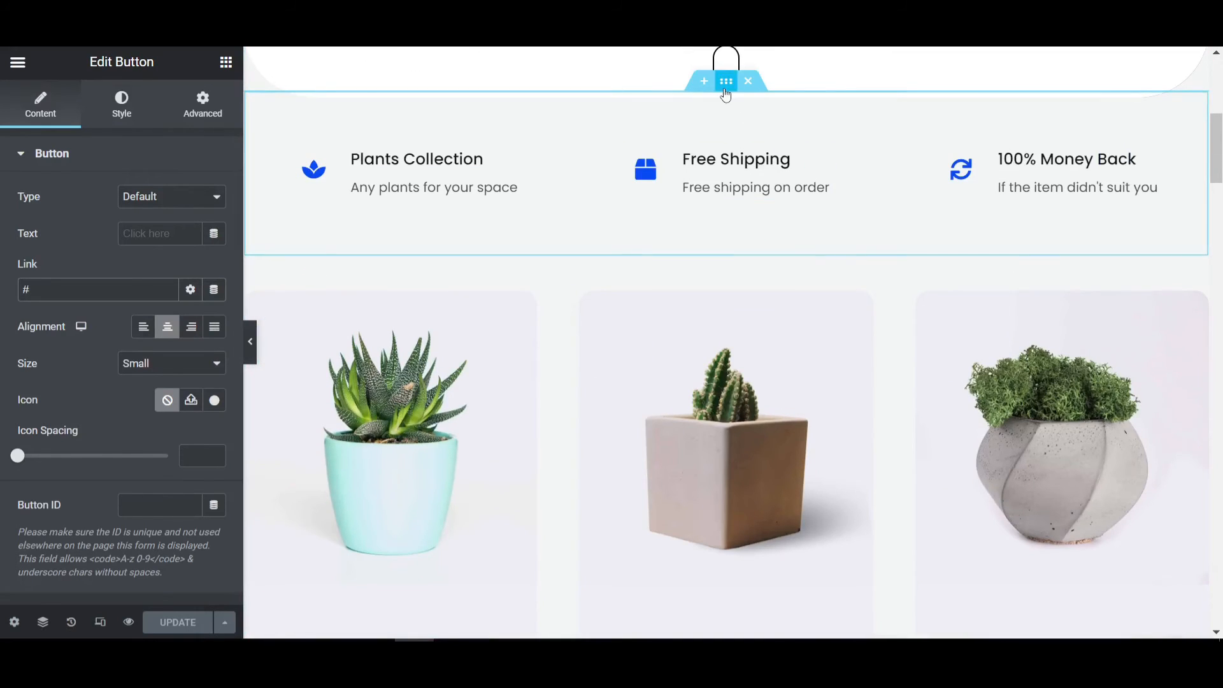
# Step: Enter 'feature' as the feature highlights section's CSS ID and select it for copying
pyautogui.click(726, 80)
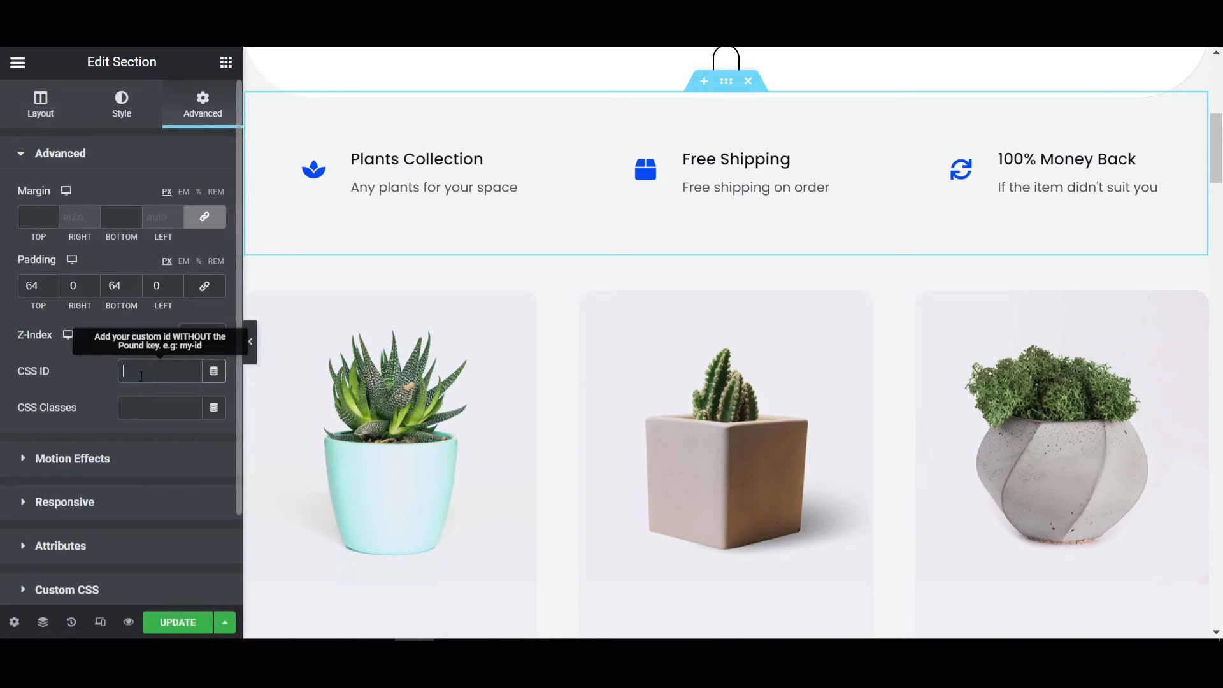
pyautogui.write('fea')
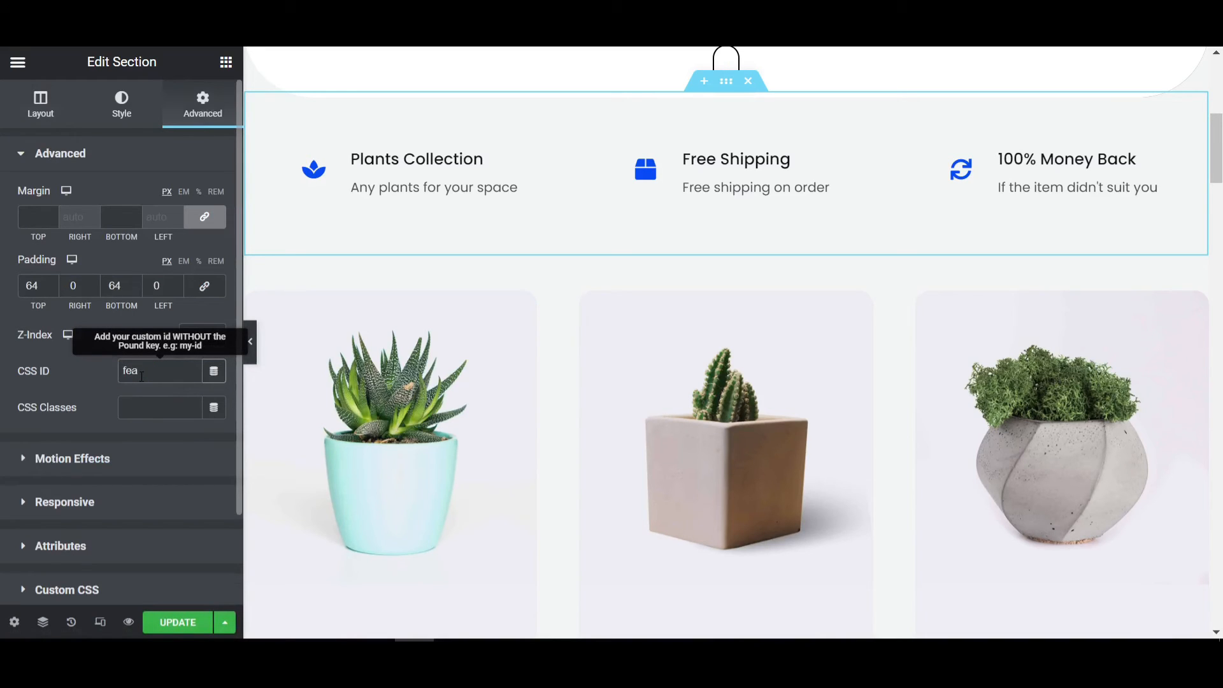
pyautogui.moveTo(160, 359)
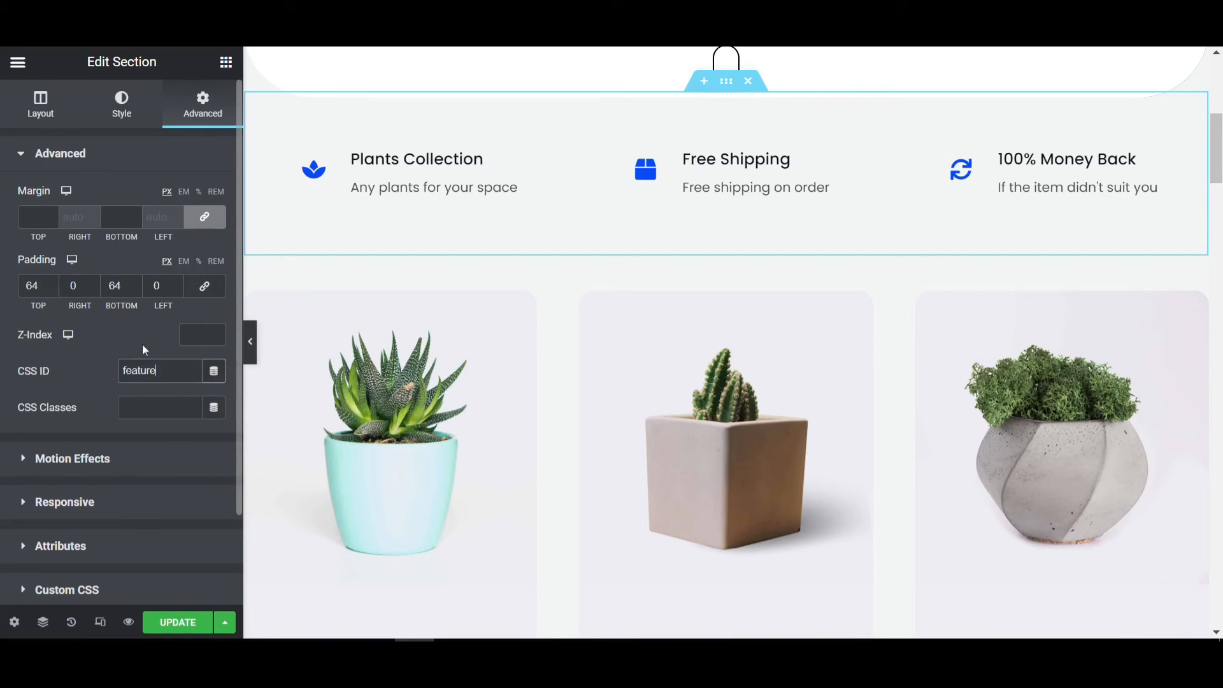
pyautogui.doubleClick(139, 371)
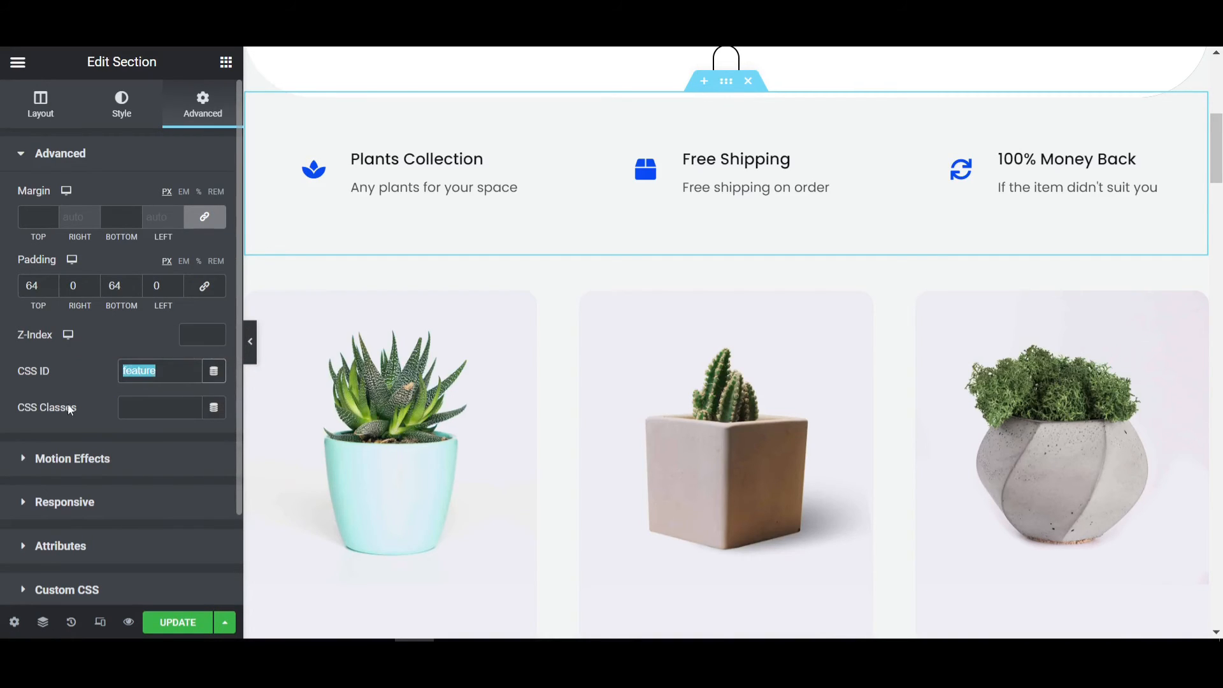
pyautogui.moveTo(139, 371)
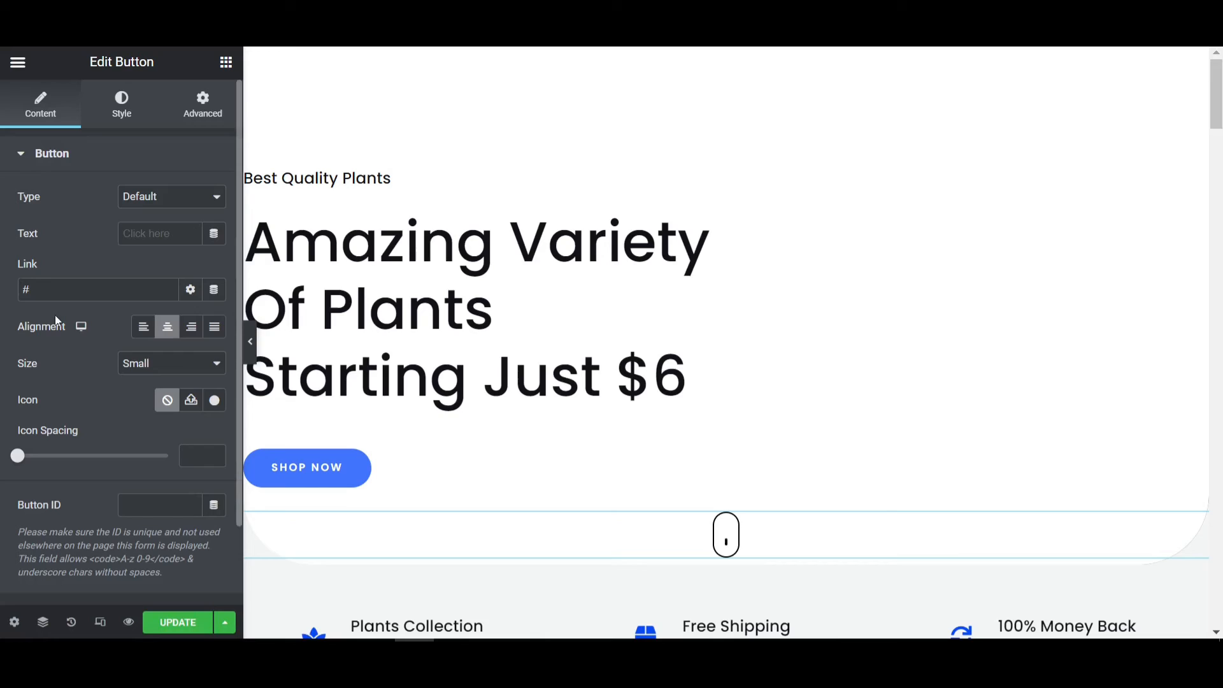
# Step: Set the mouse icon button's link to #feature
pyautogui.click(97, 290)
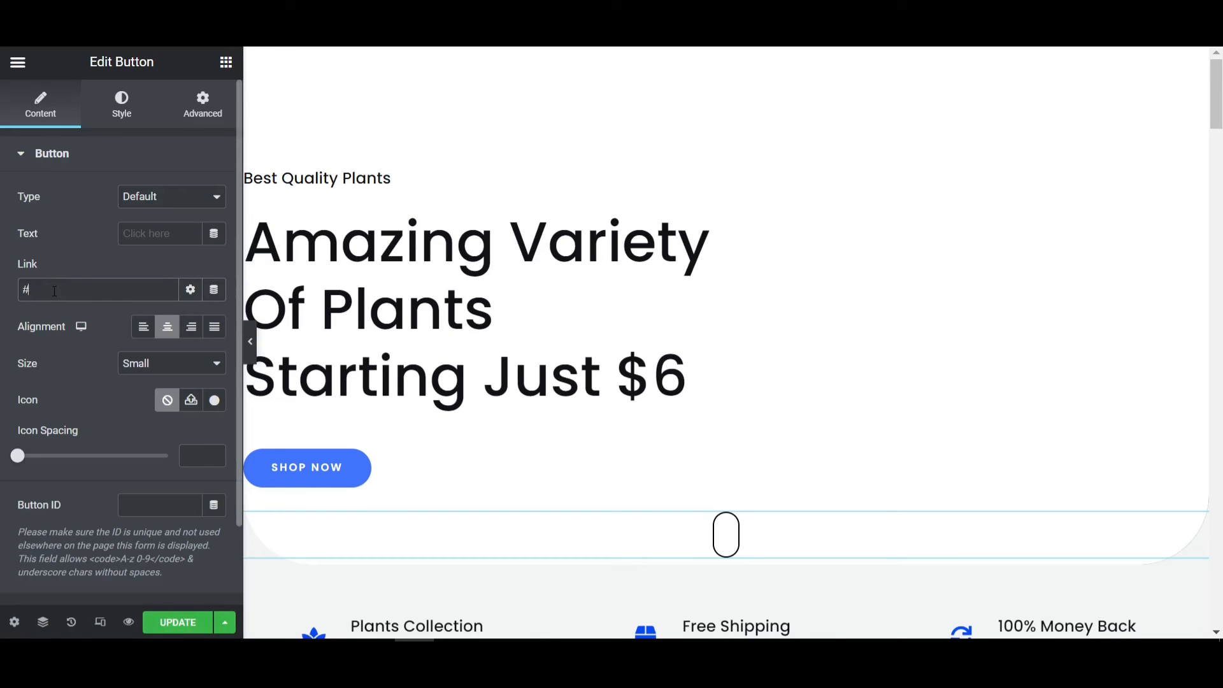
pyautogui.write('feature')
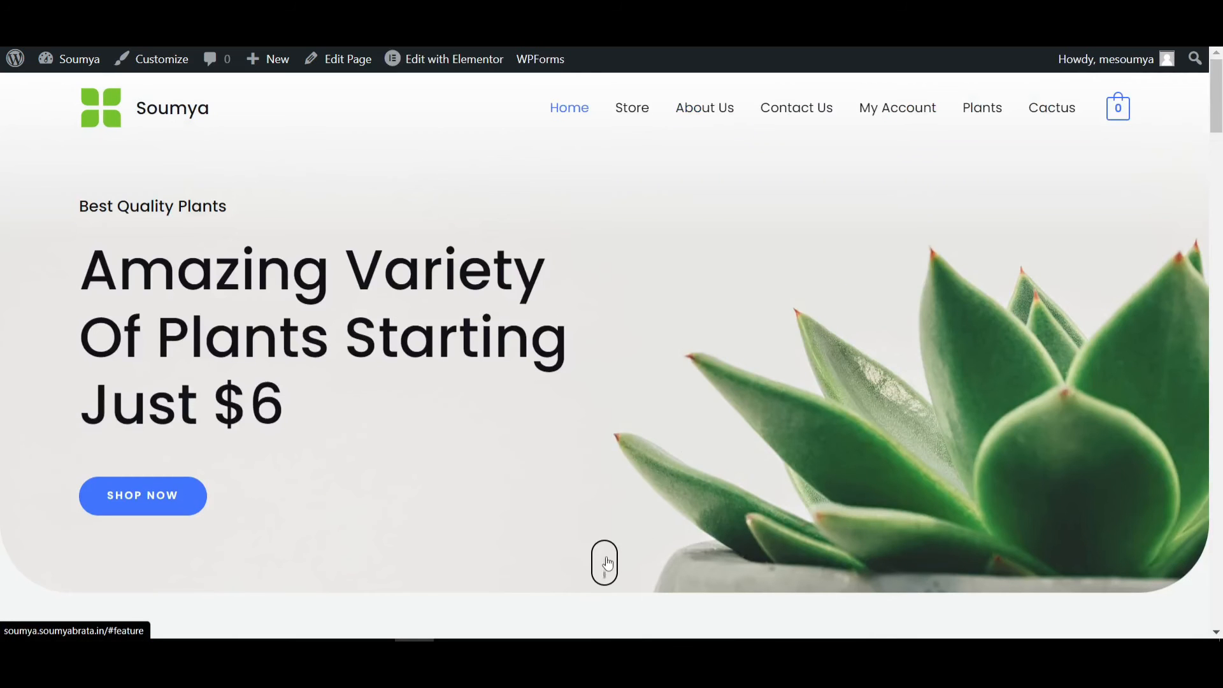
# Step: Scroll the live page down to the feature highlights and back up to the hero
pyautogui.scroll(-3)
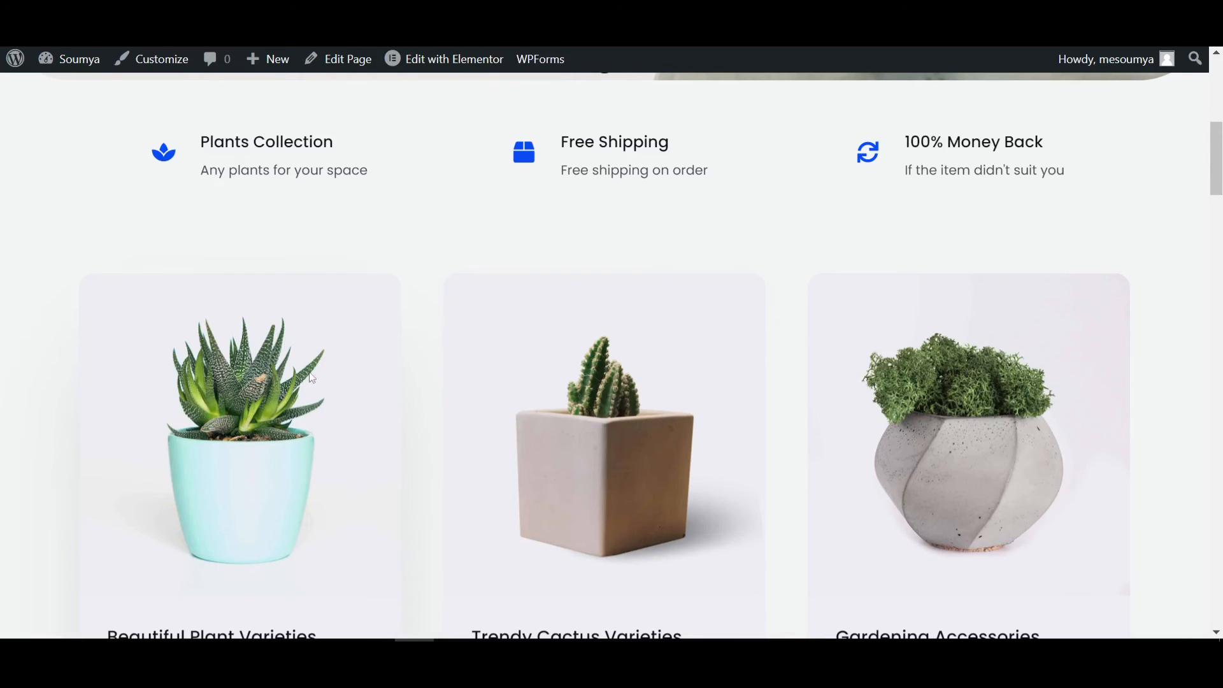
pyautogui.moveTo(244, 455)
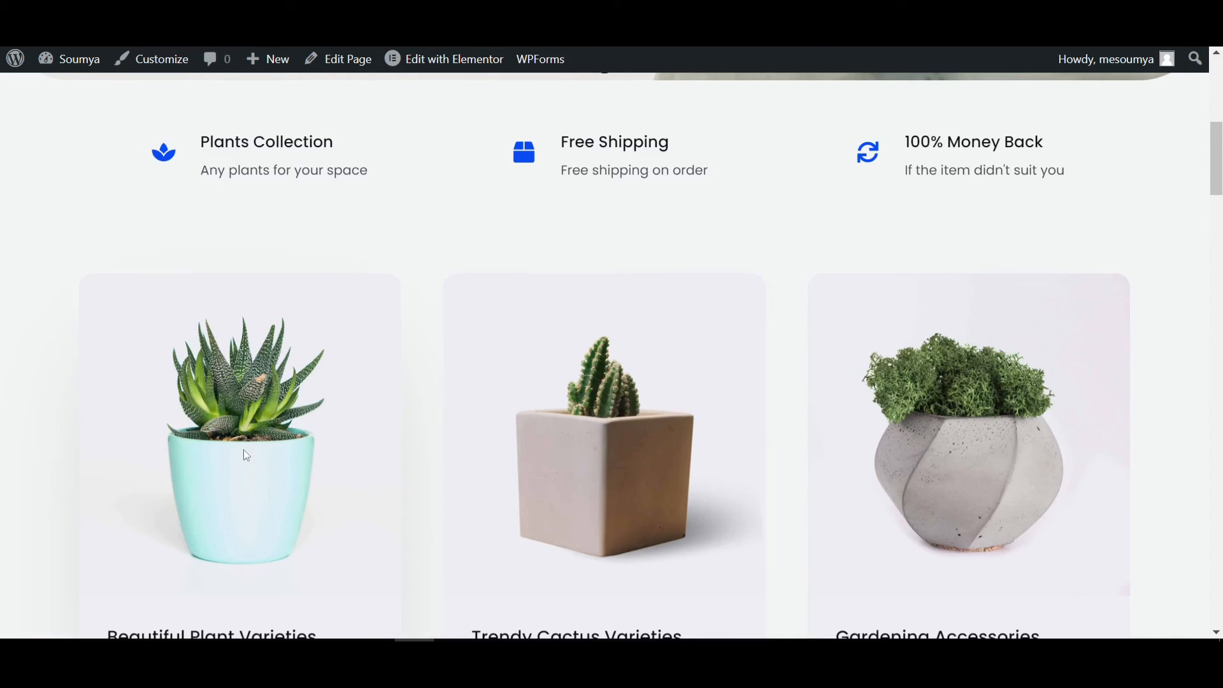
pyautogui.scroll(3)
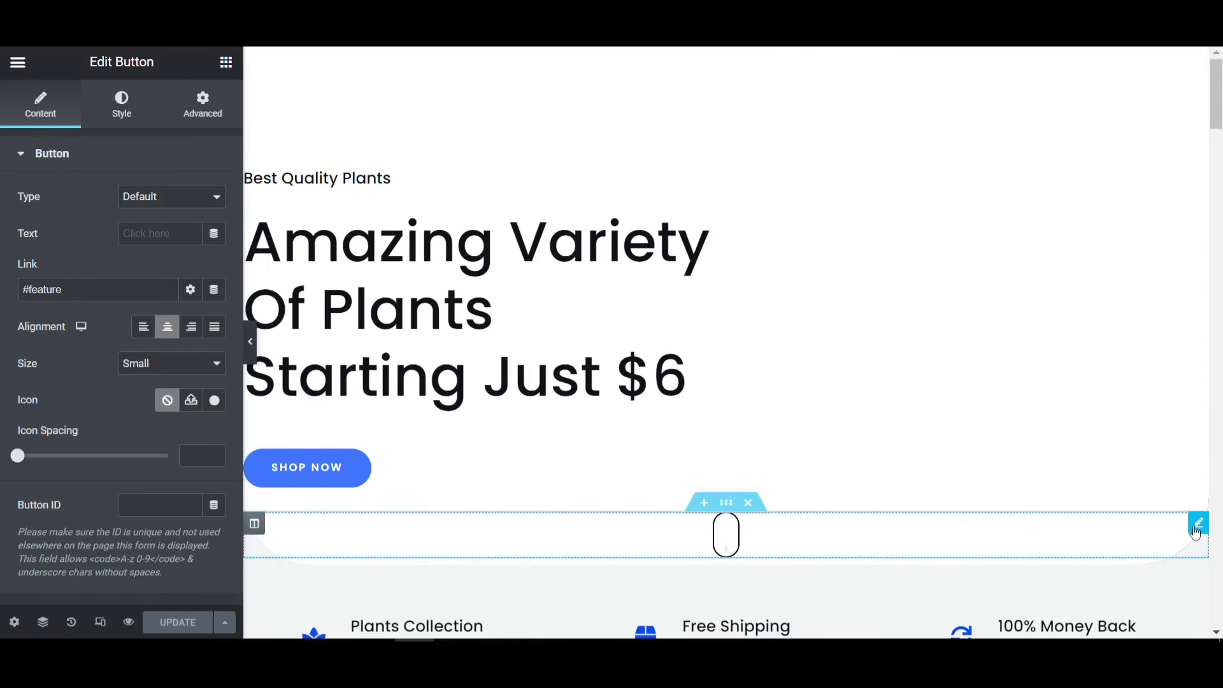
# Step: Add the infinite wheel-up-down animation CSS to the mouse icon and update the page
pyautogui.click(202, 103)
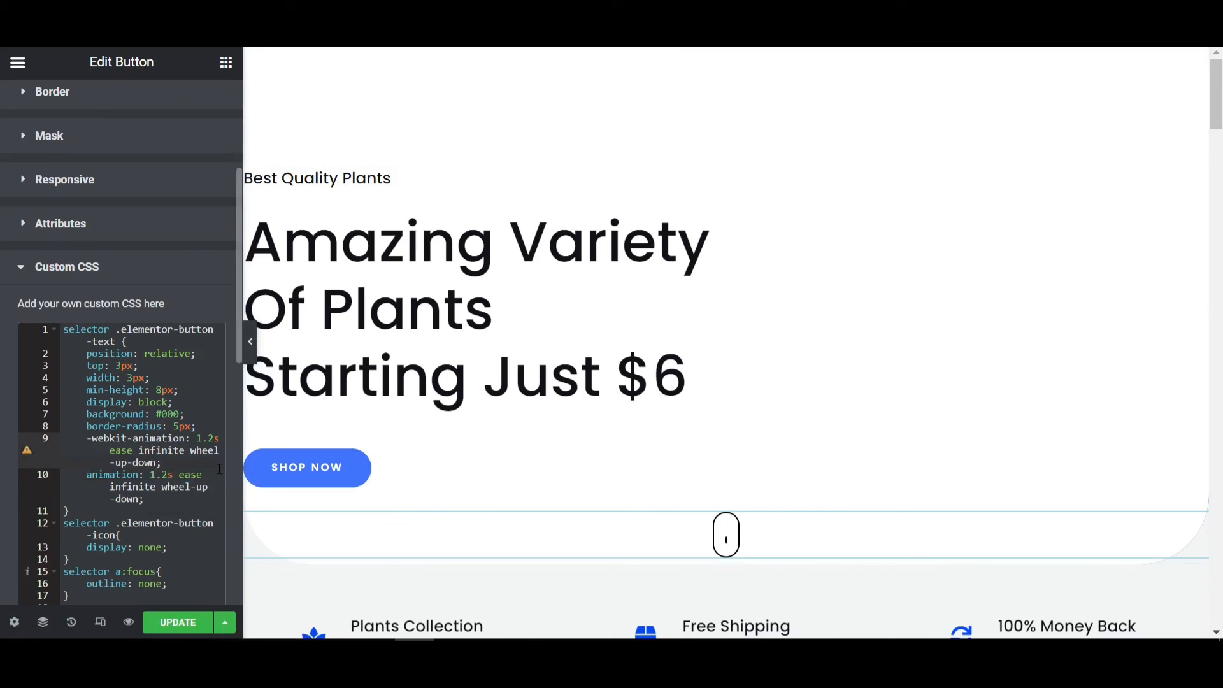
pyautogui.click(177, 622)
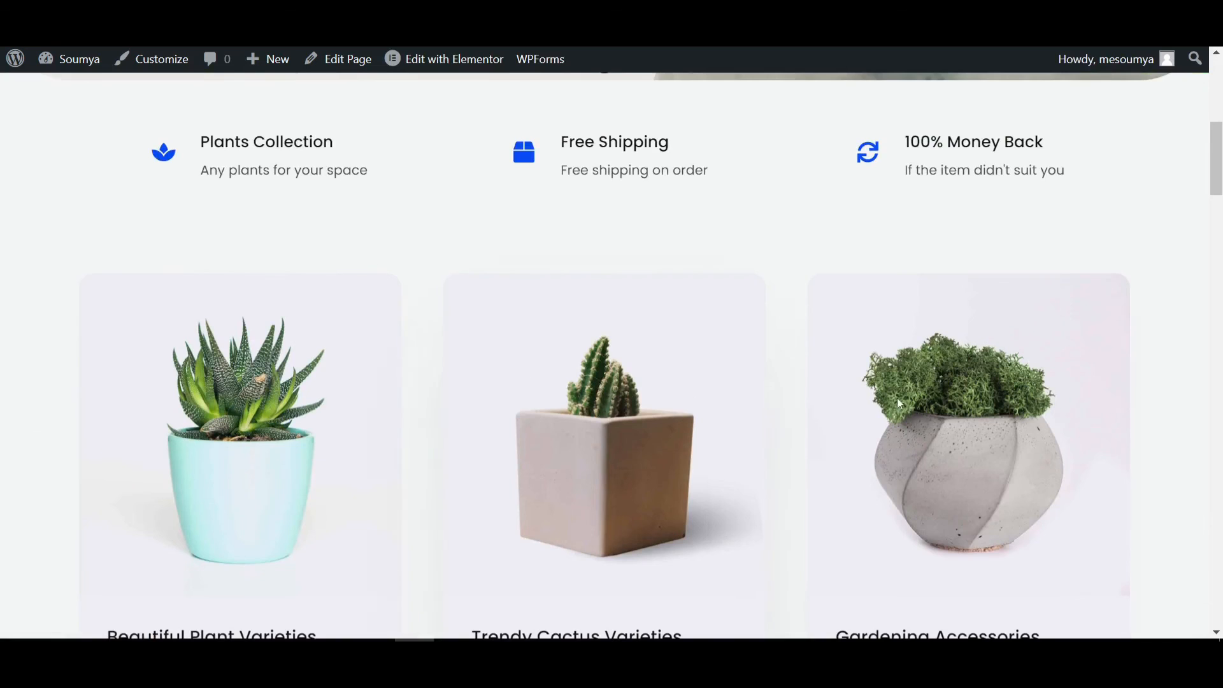
# Step: Scroll the live homepage to the three product cards and click their links
pyautogui.scroll(-3)
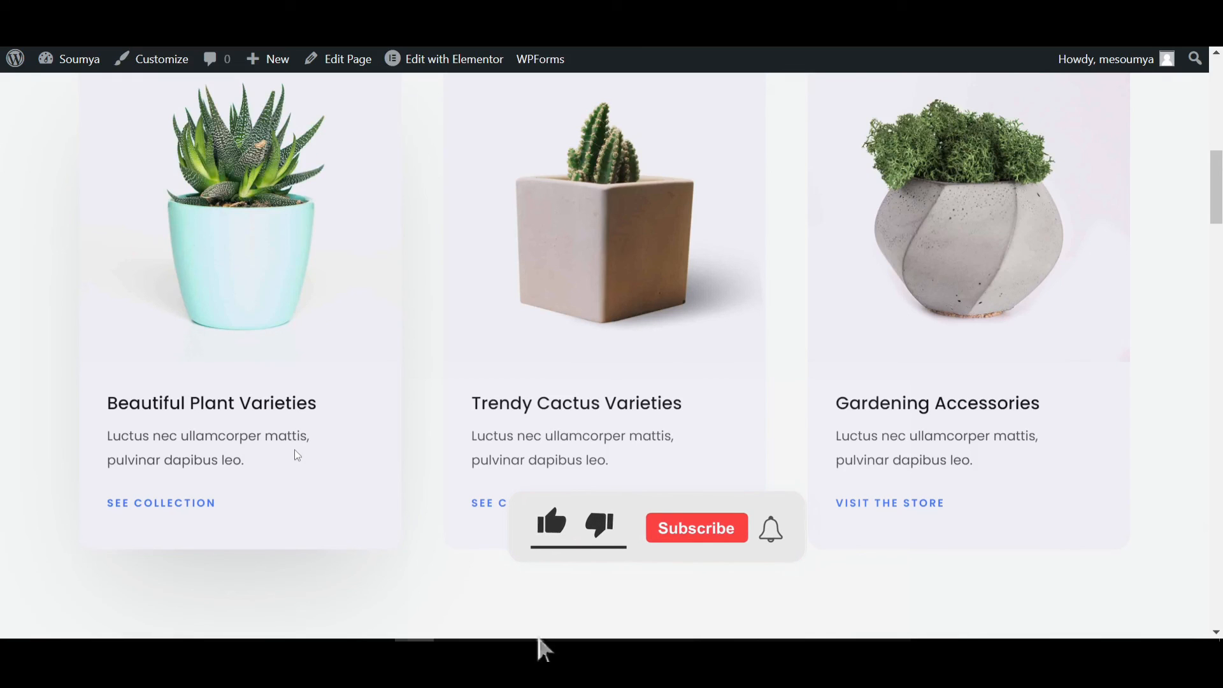
pyautogui.click(552, 527)
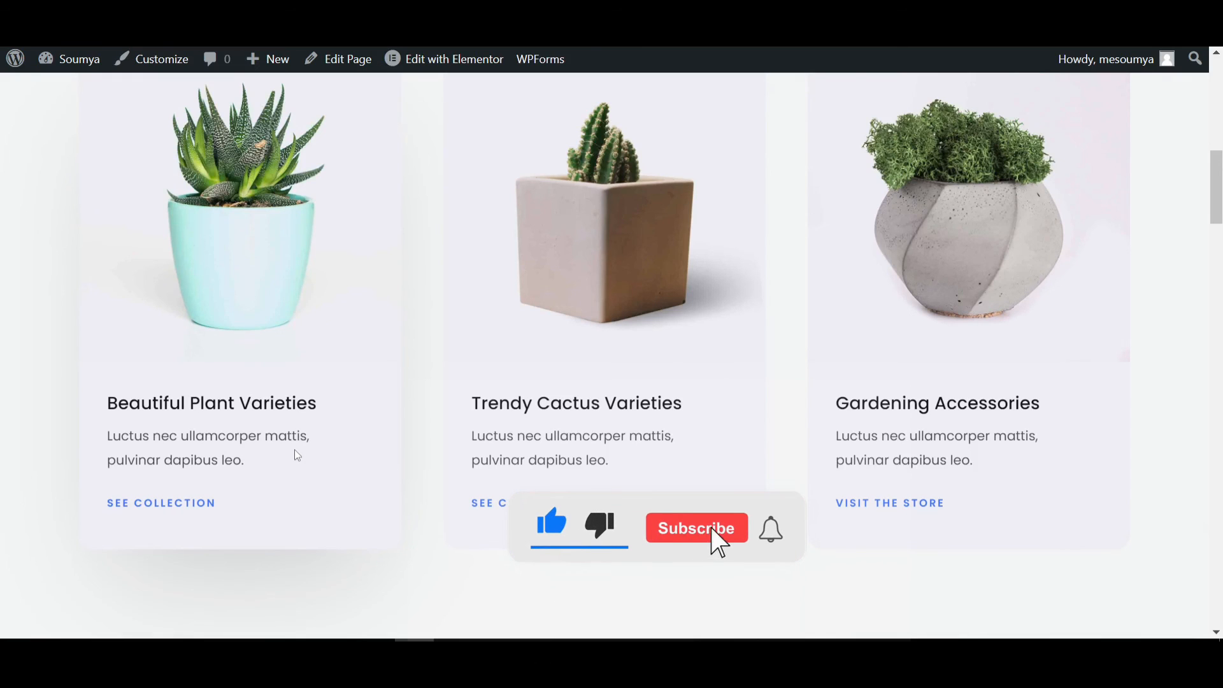
pyautogui.click(695, 529)
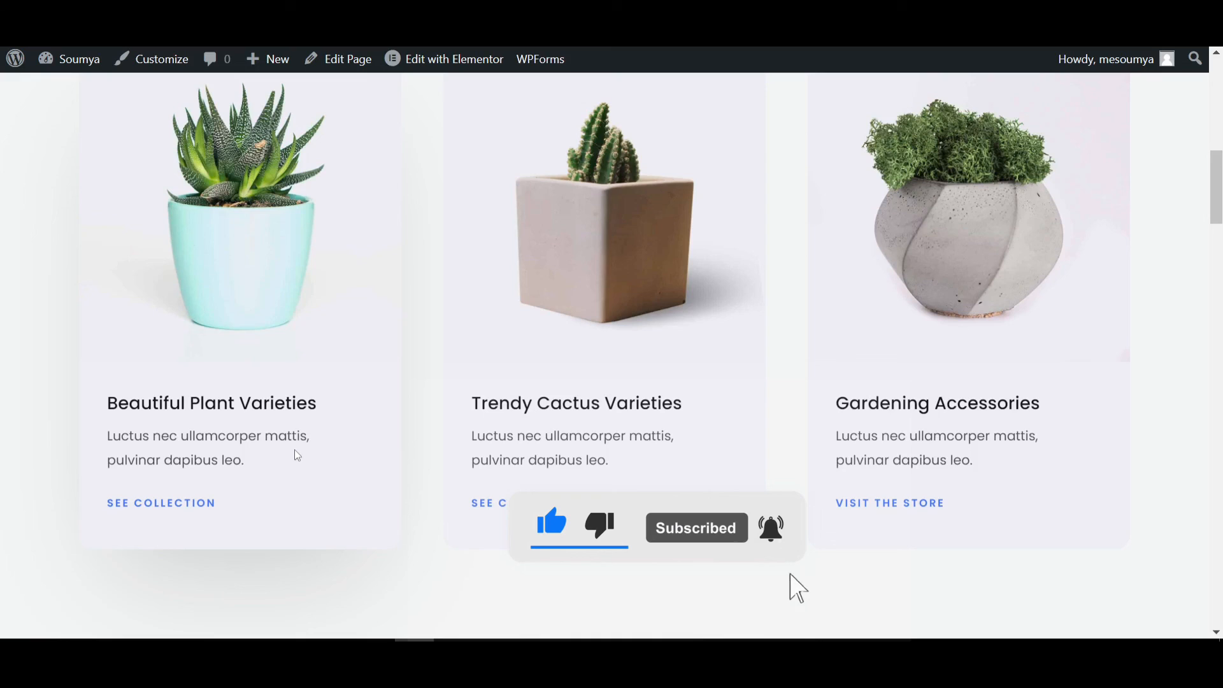